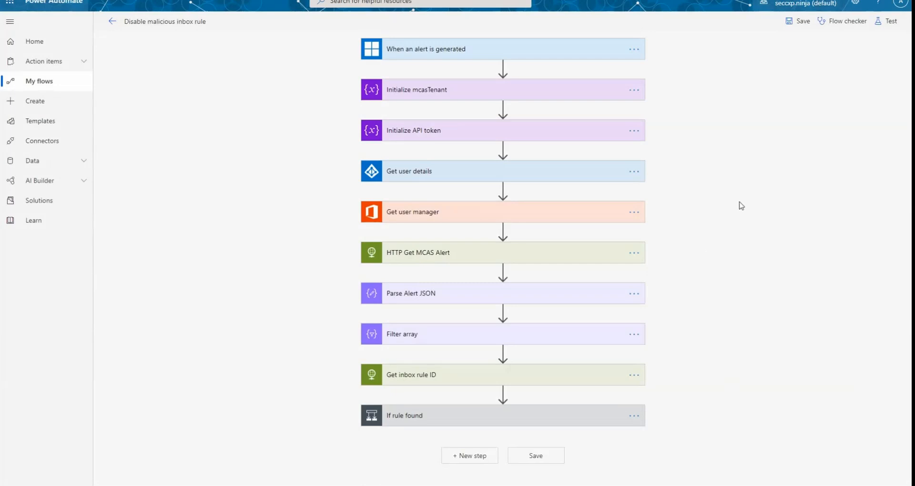
{"action": "mouse_move", "coordinate": [469, 92]}
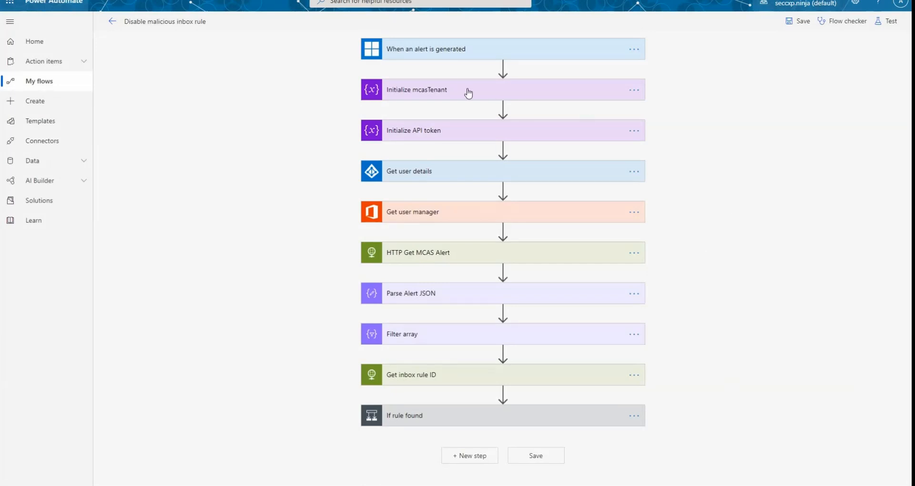
{"action": "mouse_move", "coordinate": [432, 56]}
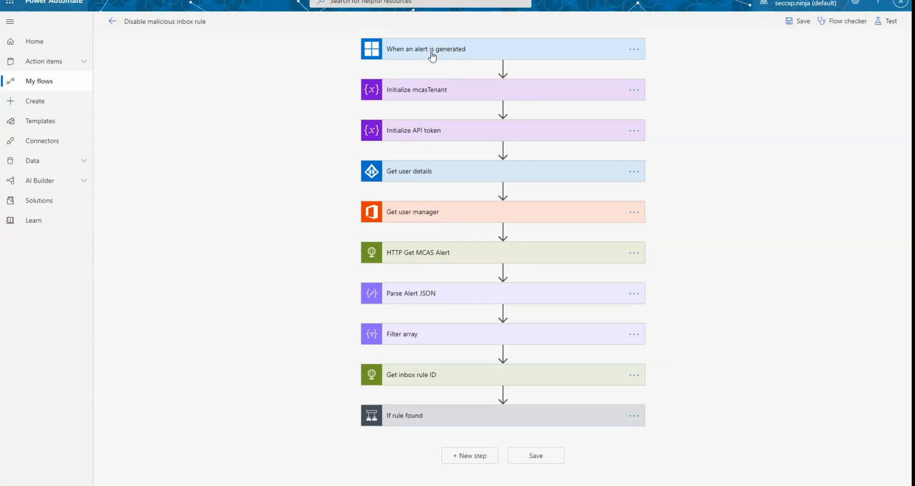
{"action": "mouse_move", "coordinate": [424, 146]}
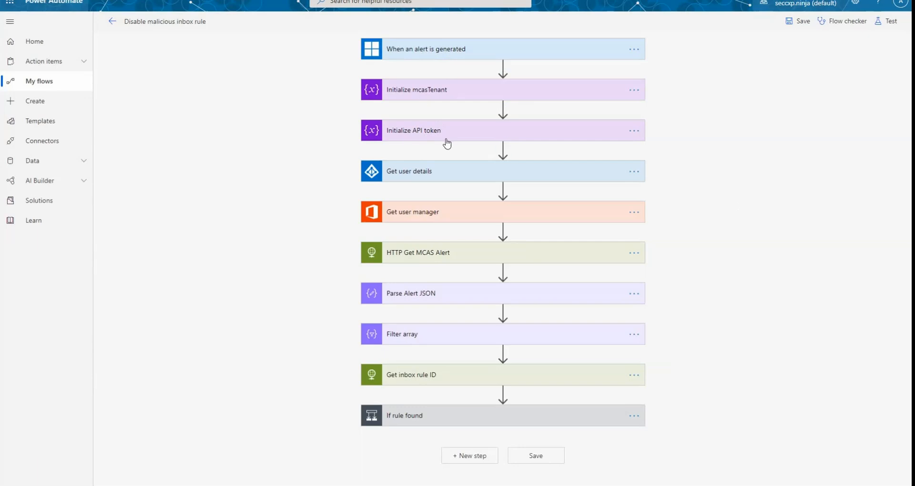
{"action": "mouse_move", "coordinate": [152, 196]}
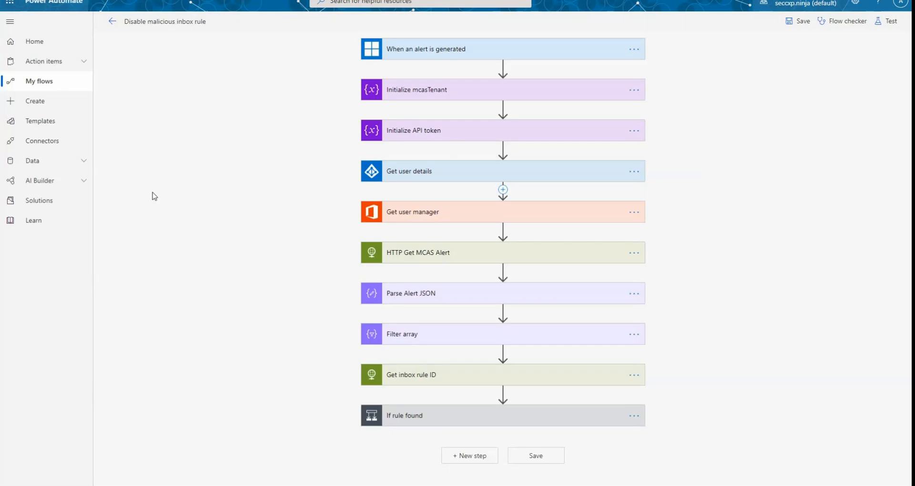
{"action": "mouse_move", "coordinate": [443, 173]}
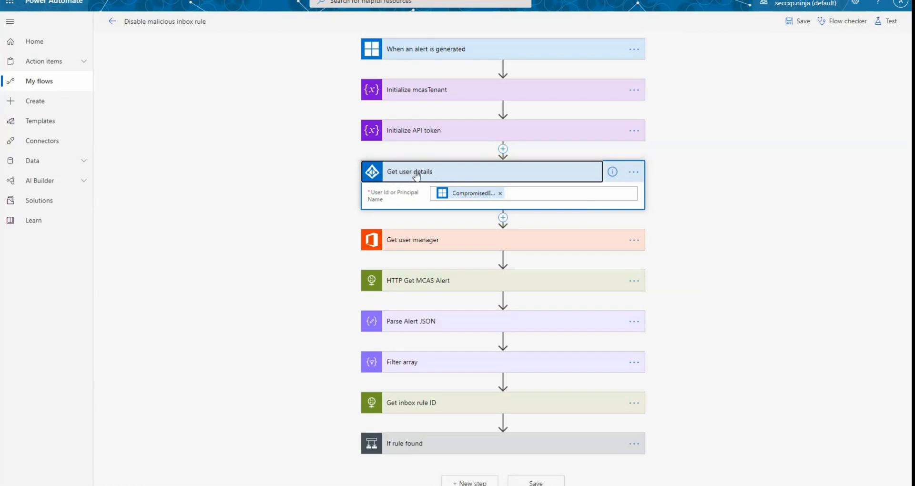
{"action": "mouse_move", "coordinate": [414, 175]}
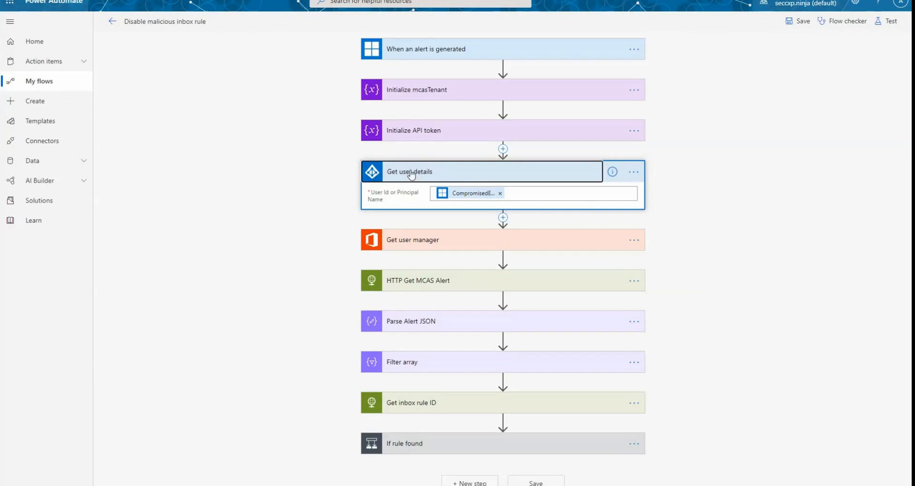
{"action": "mouse_move", "coordinate": [444, 173]}
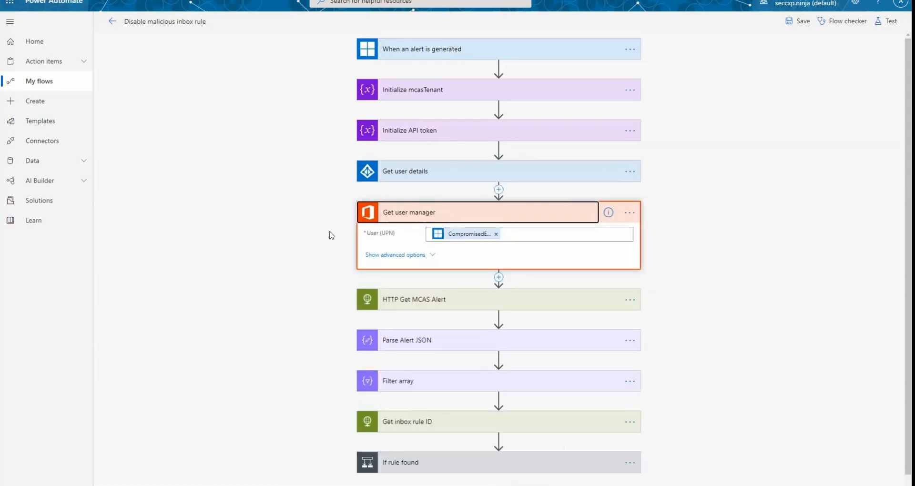
{"action": "mouse_move", "coordinate": [298, 234]}
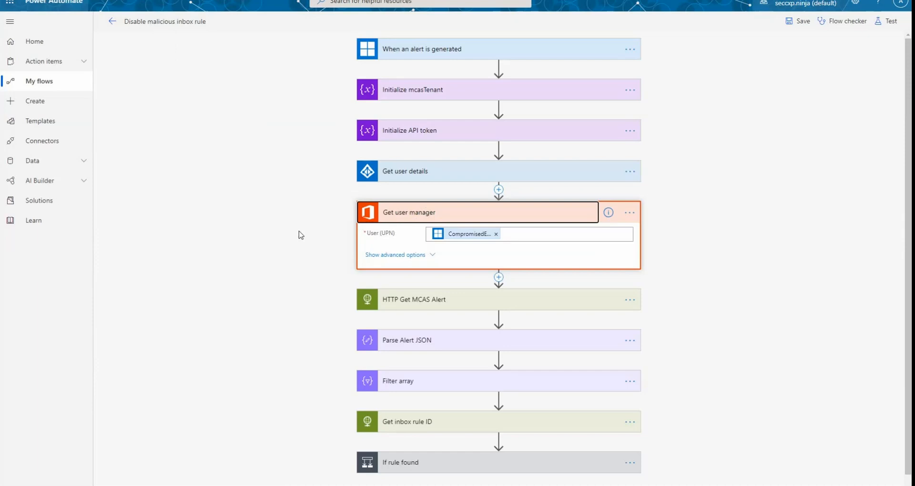
{"action": "mouse_move", "coordinate": [405, 216]}
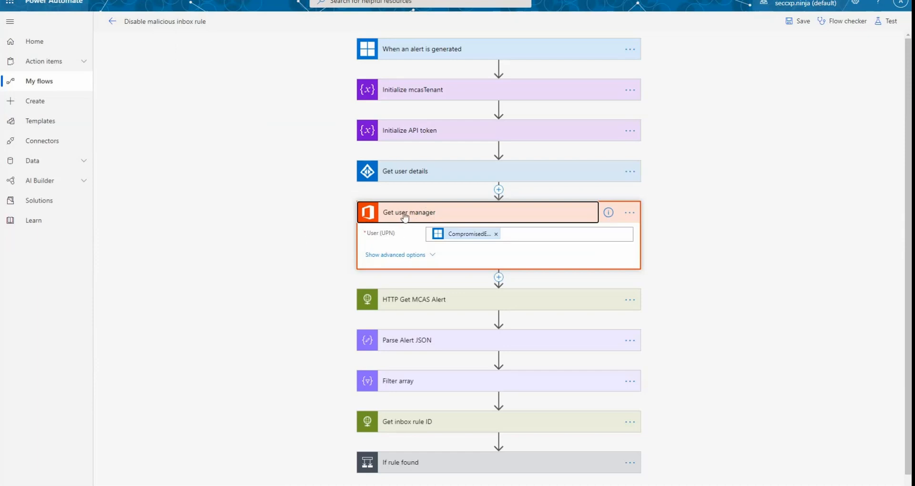
Collapse Get user manager and expand HTTP Get MCAS Alert to show its GET URI and token header.
{"action": "left_click", "coordinate": [413, 212]}
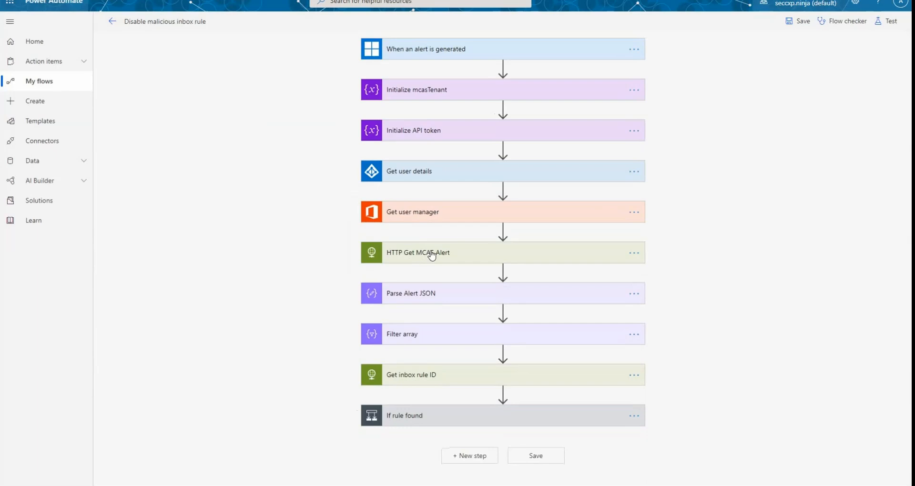
{"action": "left_click", "coordinate": [417, 253]}
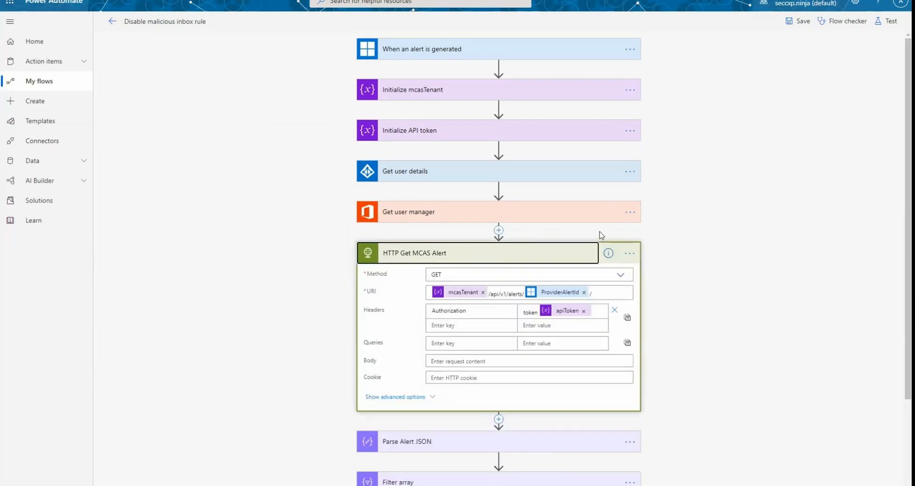
{"action": "scroll", "scroll_direction": "down", "scroll_amount": 3}
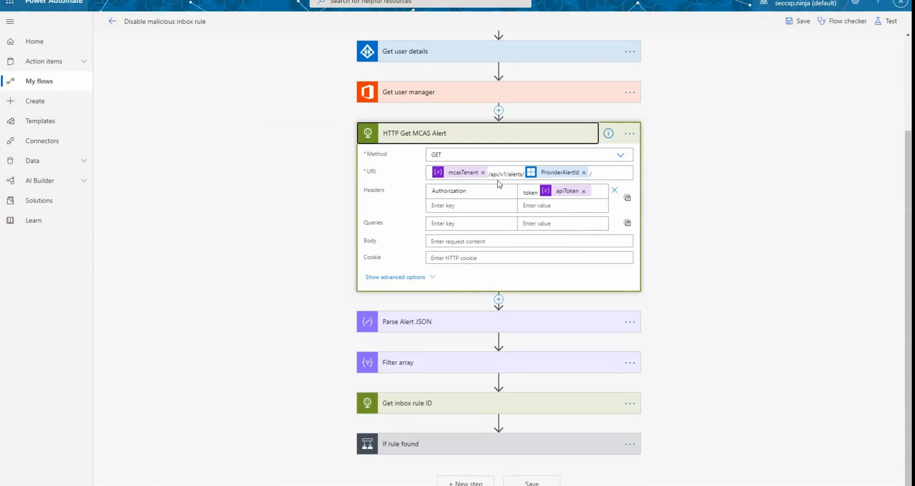
{"action": "mouse_move", "coordinate": [548, 175]}
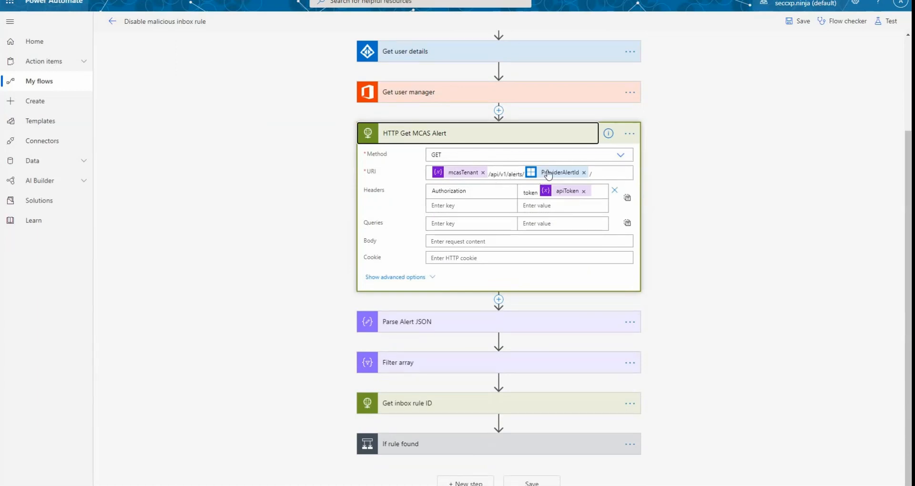
{"action": "mouse_move", "coordinate": [560, 172]}
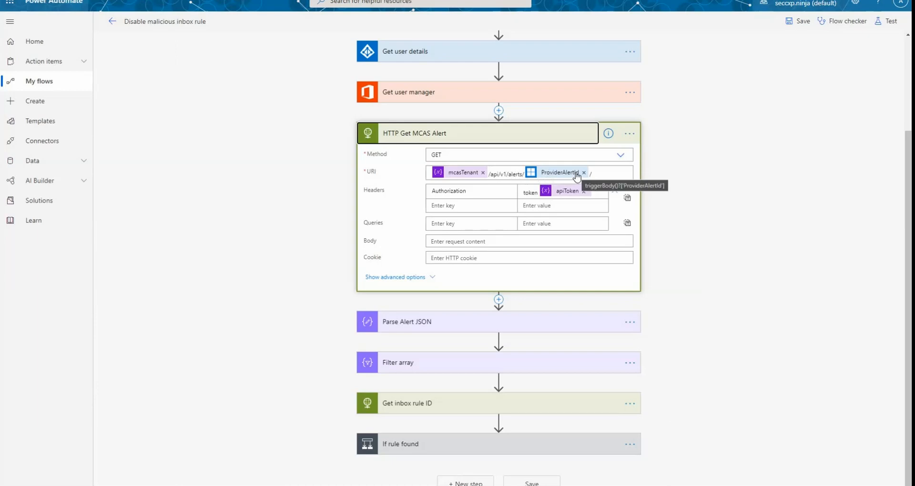
{"action": "mouse_move", "coordinate": [567, 211]}
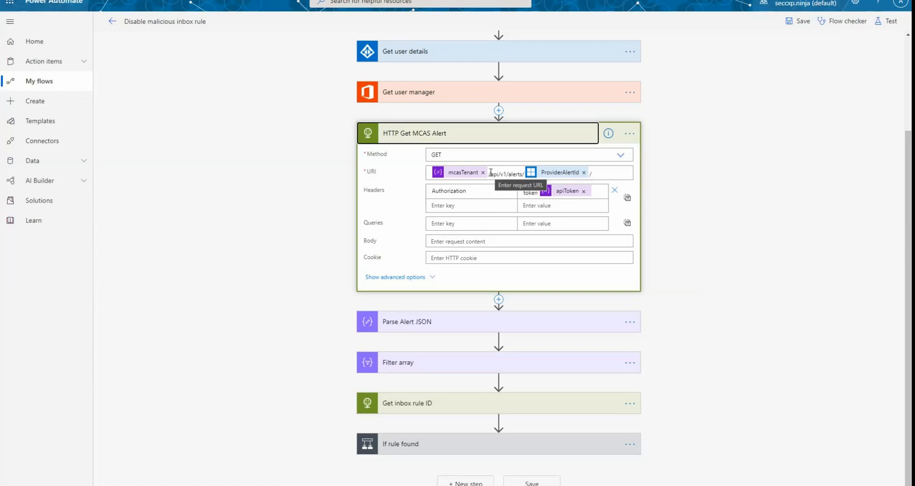
{"action": "mouse_move", "coordinate": [310, 224]}
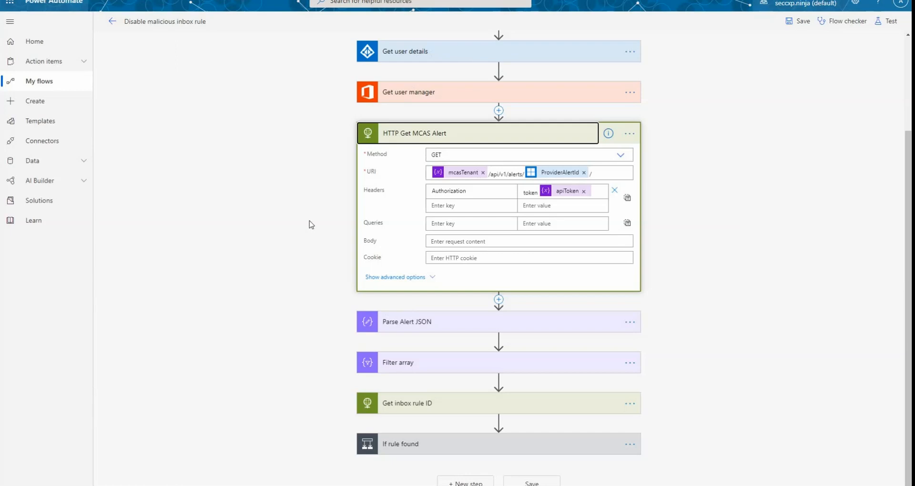
{"action": "mouse_move", "coordinate": [334, 292]}
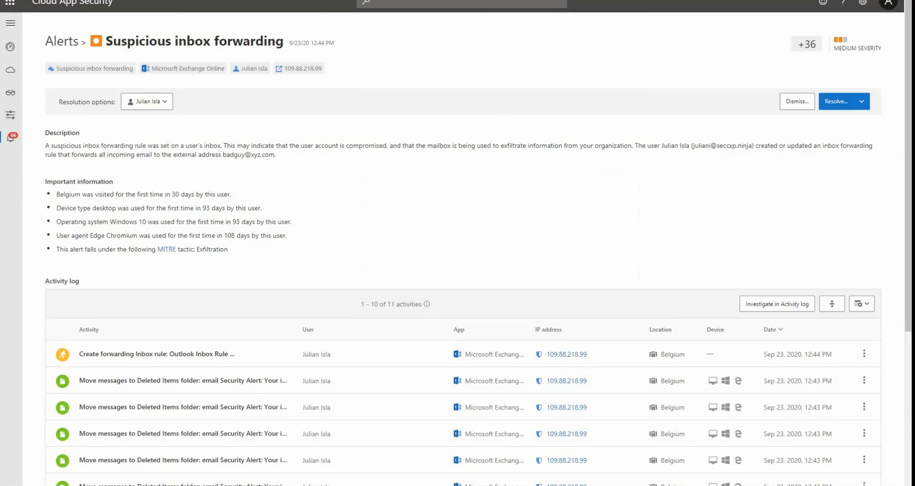
{"action": "mouse_move", "coordinate": [340, 195]}
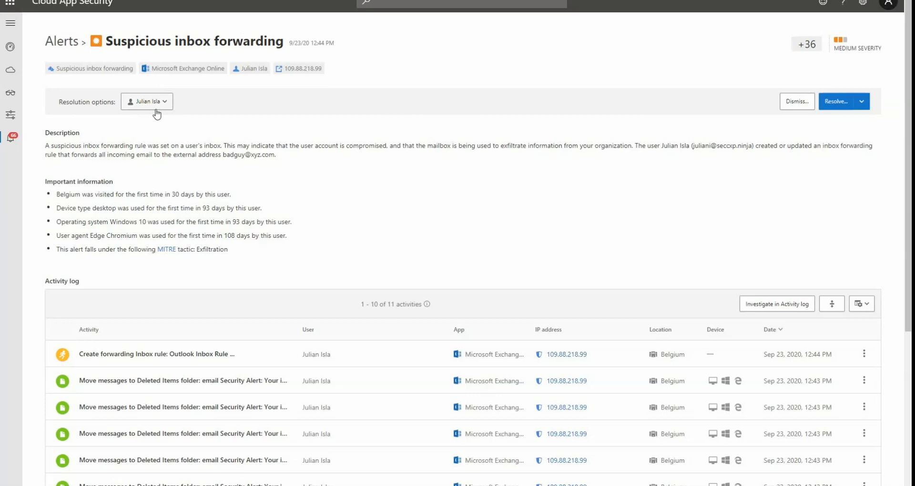
{"action": "mouse_move", "coordinate": [92, 237]}
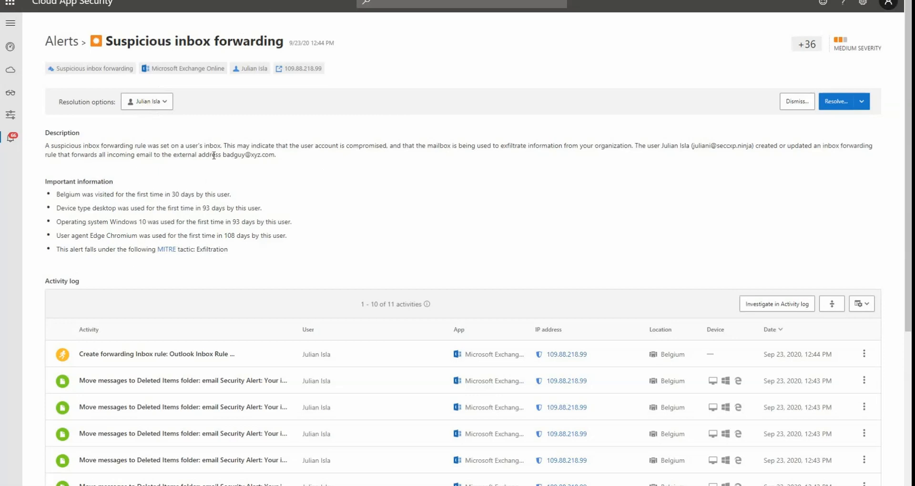
Select the external forwarding address in the Suspicious inbox forwarding alert's description.
{"action": "double_click", "coordinate": [248, 155]}
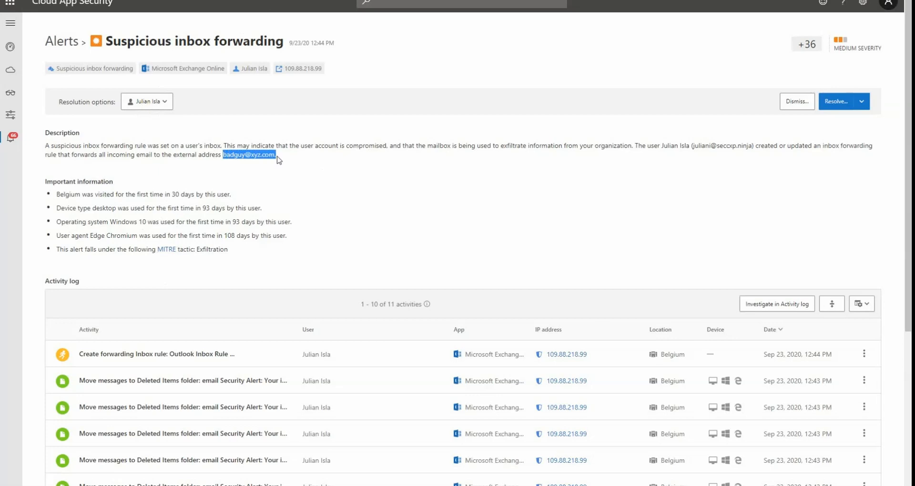
{"action": "mouse_move", "coordinate": [351, 367]}
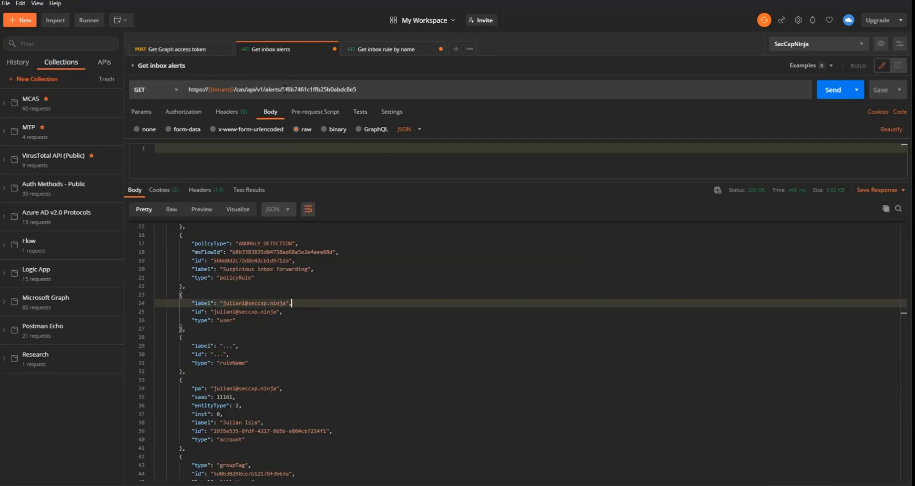
Examine the Get inbox alerts JSON response, from the entities key to the description field.
{"action": "double_click", "coordinate": [281, 89]}
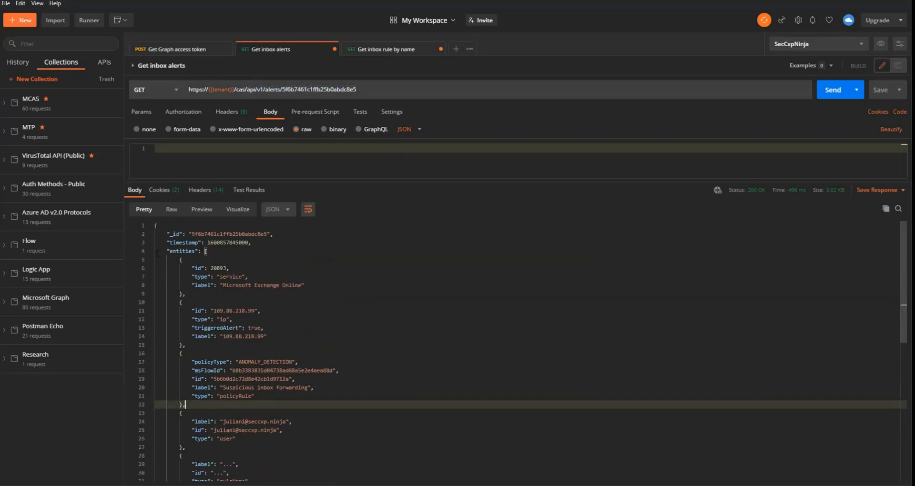
{"action": "double_click", "coordinate": [181, 251]}
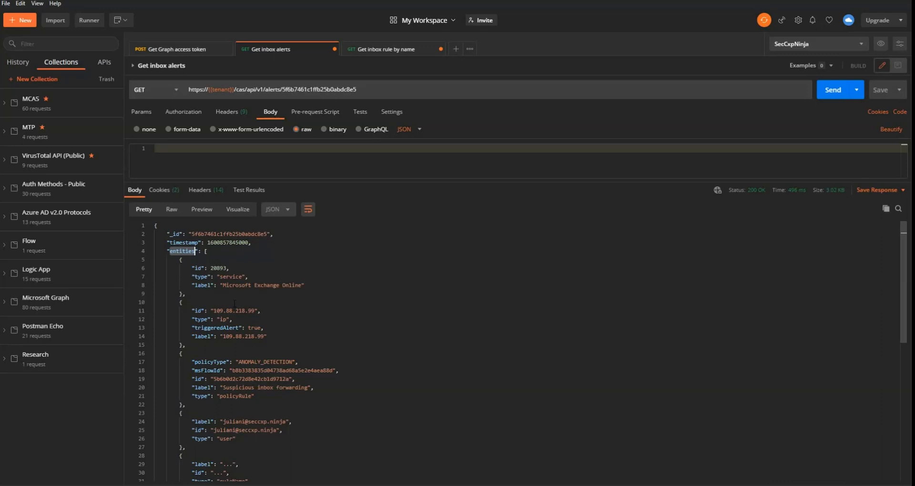
{"action": "scroll", "scroll_direction": "down", "scroll_amount": 3}
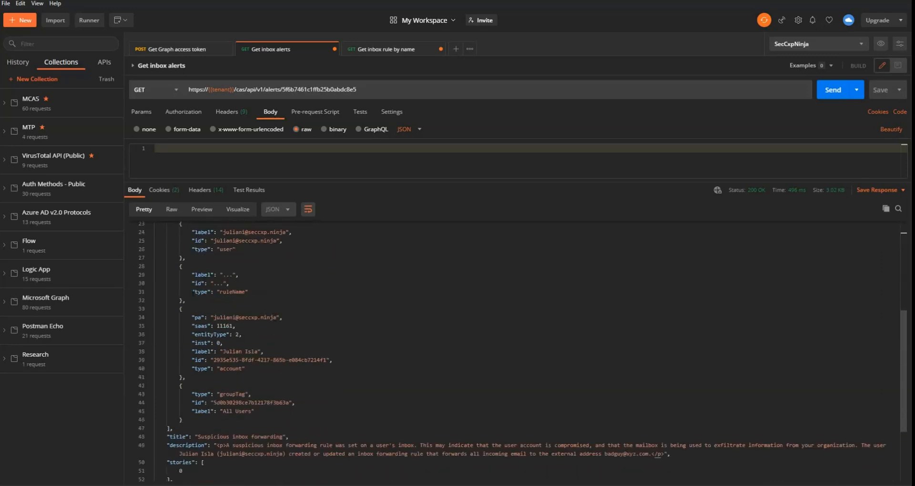
{"action": "left_click_drag", "start_coordinate": [194, 275], "coordinate": [247, 292]}
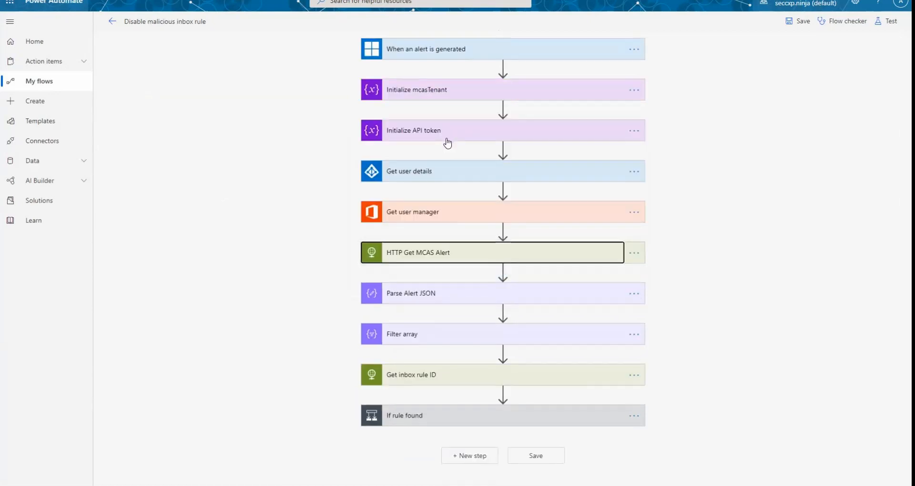
{"action": "mouse_move", "coordinate": [406, 302]}
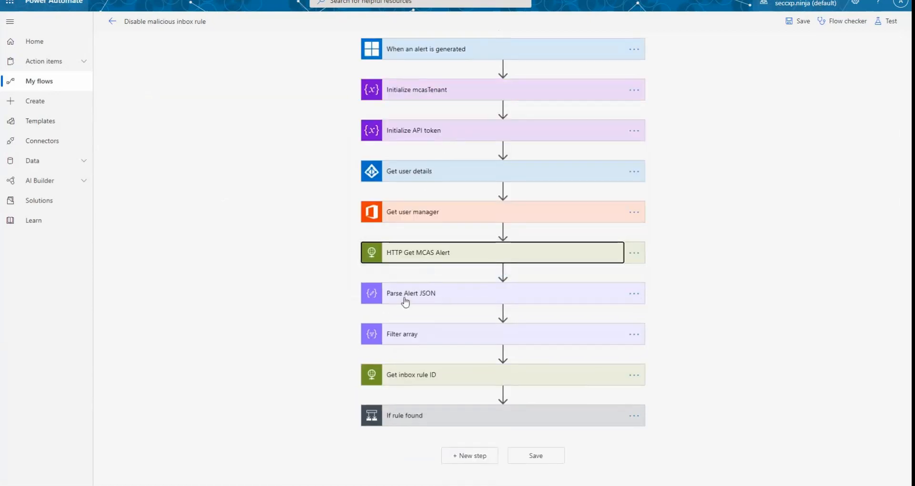
{"action": "mouse_move", "coordinate": [439, 333]}
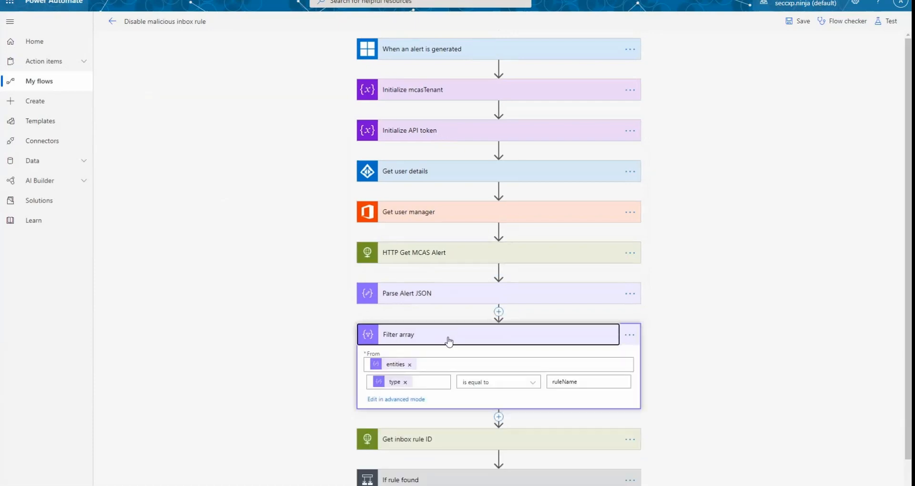
Collapse Filter array and expand Get inbox rule ID to show its Graph messageRules query.
{"action": "scroll", "scroll_direction": "down", "scroll_amount": 3}
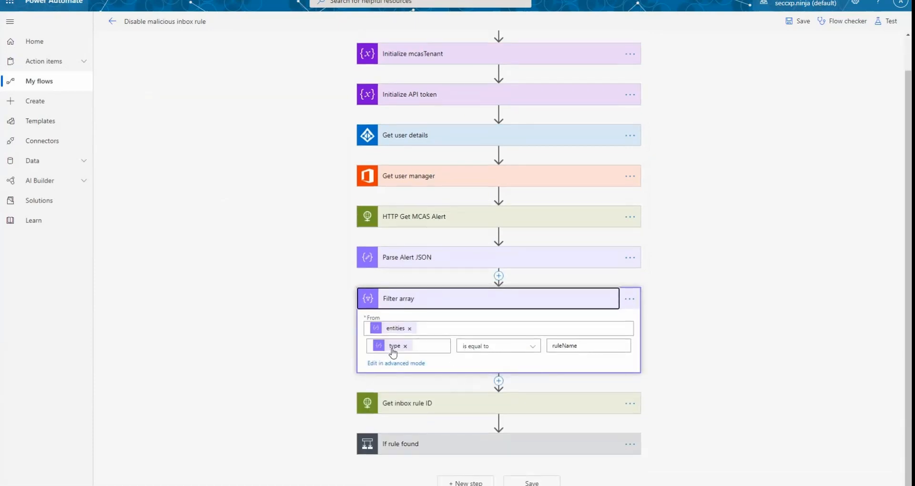
{"action": "left_click", "coordinate": [587, 346]}
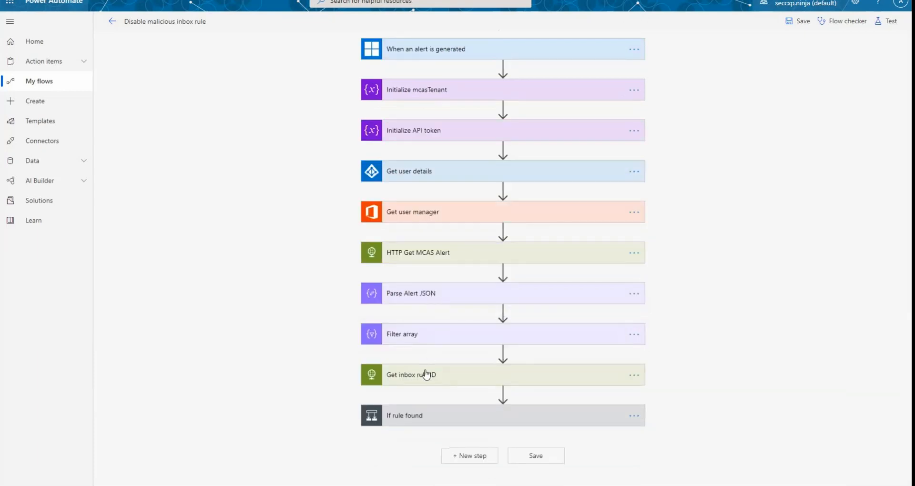
{"action": "left_click", "coordinate": [411, 375]}
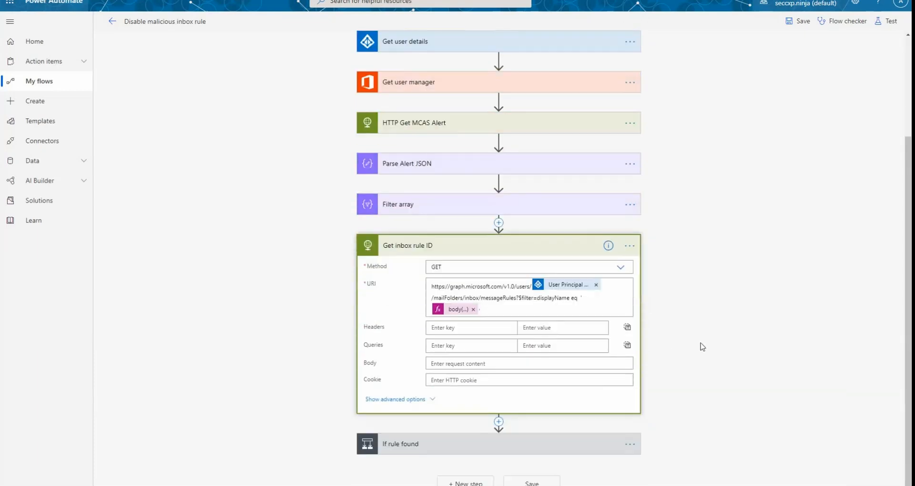
{"action": "left_click", "coordinate": [466, 286]}
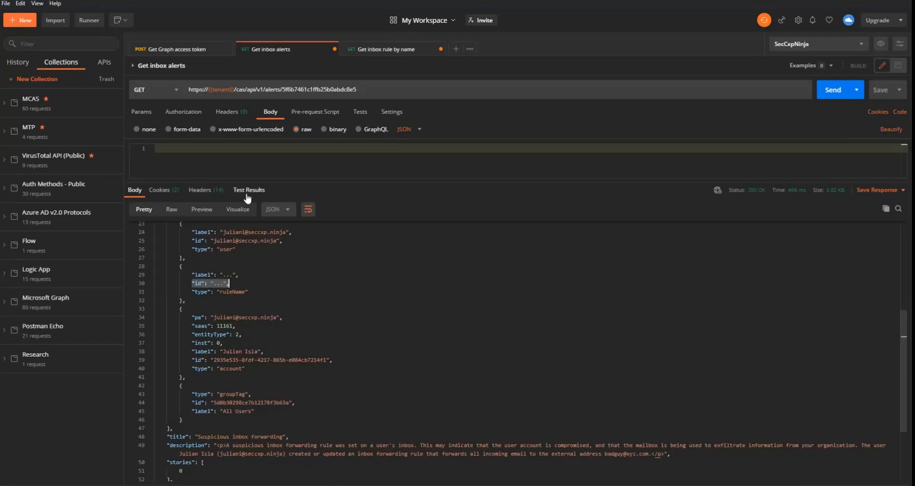
Open the Get inbox rule by name response and highlight bodyOrSubjectContains and the rule id.
{"action": "left_click", "coordinate": [387, 49]}
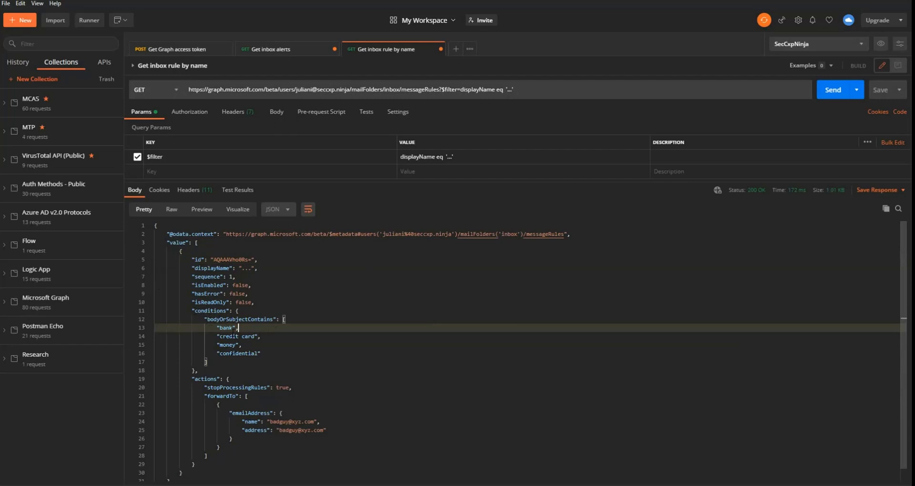
{"action": "double_click", "coordinate": [242, 319]}
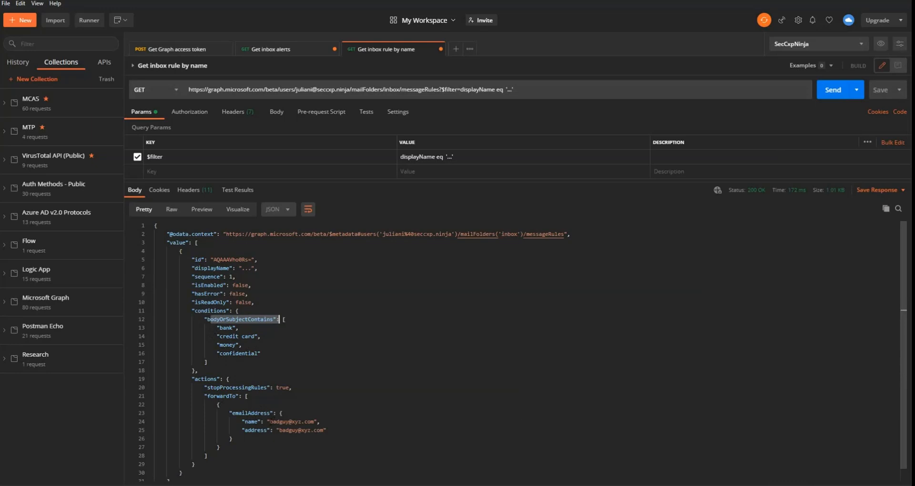
{"action": "double_click", "coordinate": [290, 421]}
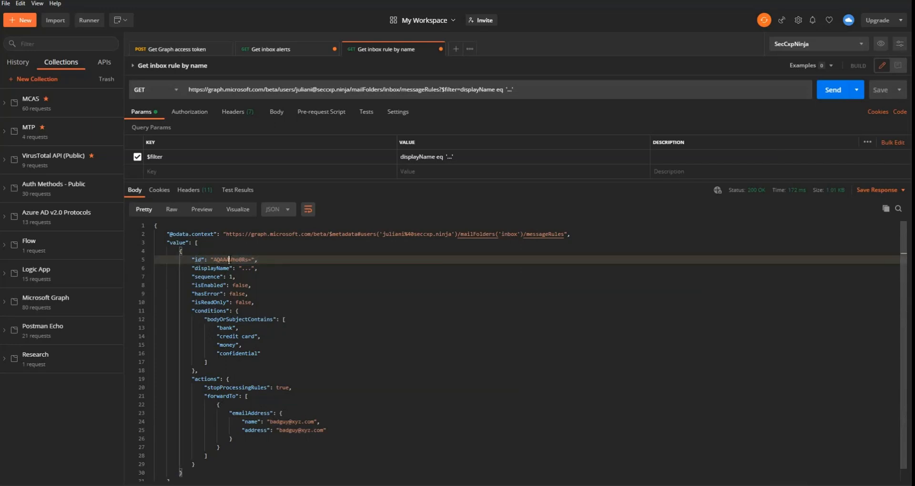
{"action": "double_click", "coordinate": [219, 259]}
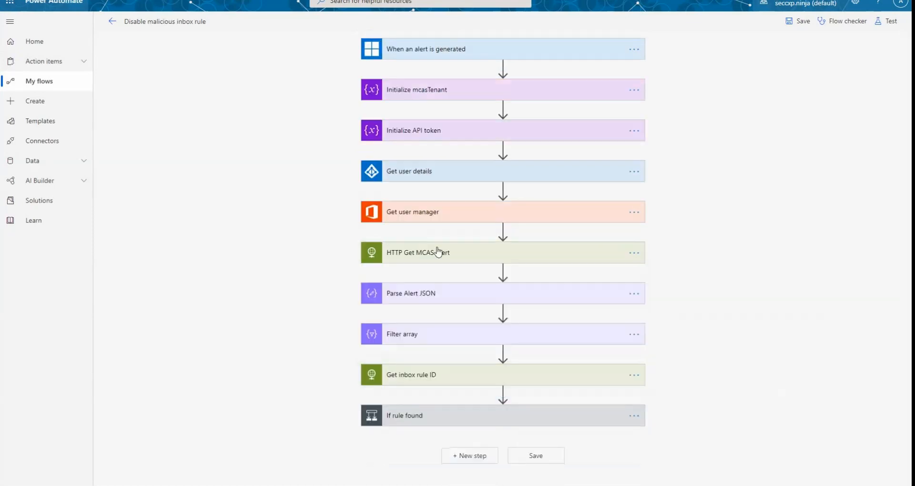
{"action": "mouse_move", "coordinate": [462, 379]}
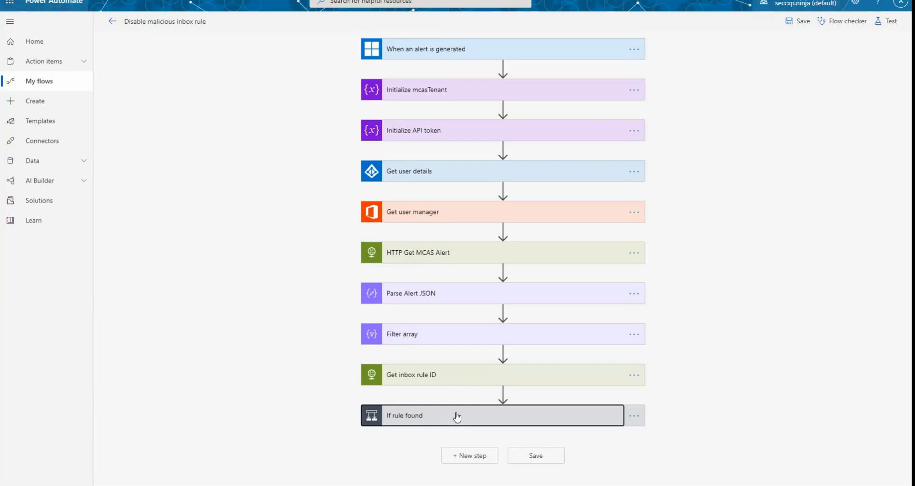
Expand If rule found to show the length-greater-than-0 check and its branches.
{"action": "left_click", "coordinate": [457, 416]}
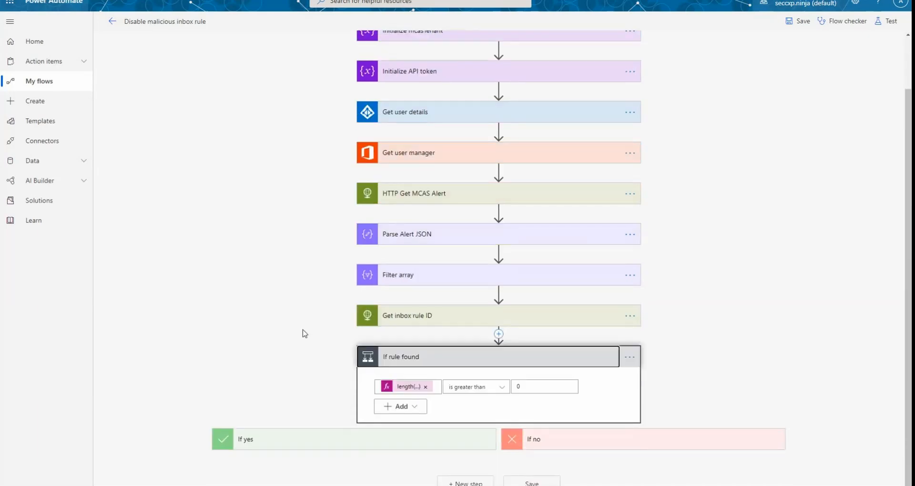
{"action": "mouse_move", "coordinate": [405, 386]}
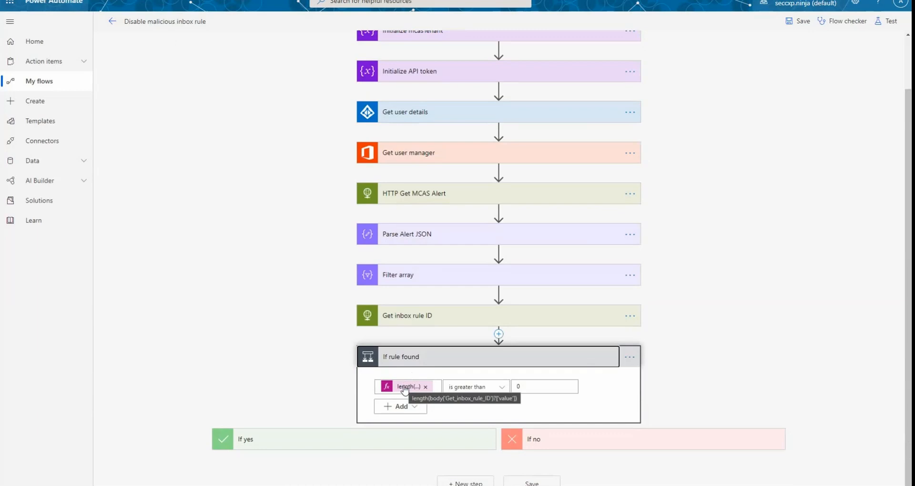
{"action": "mouse_move", "coordinate": [547, 441]}
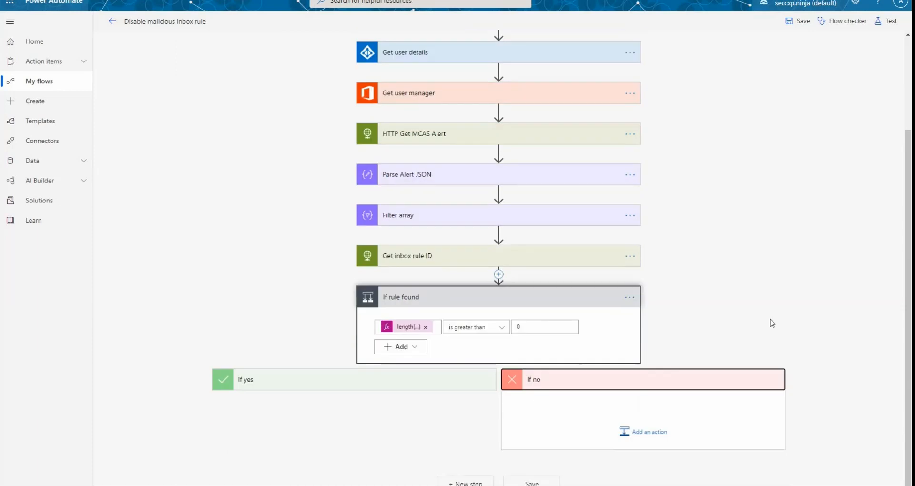
{"action": "mouse_move", "coordinate": [605, 437]}
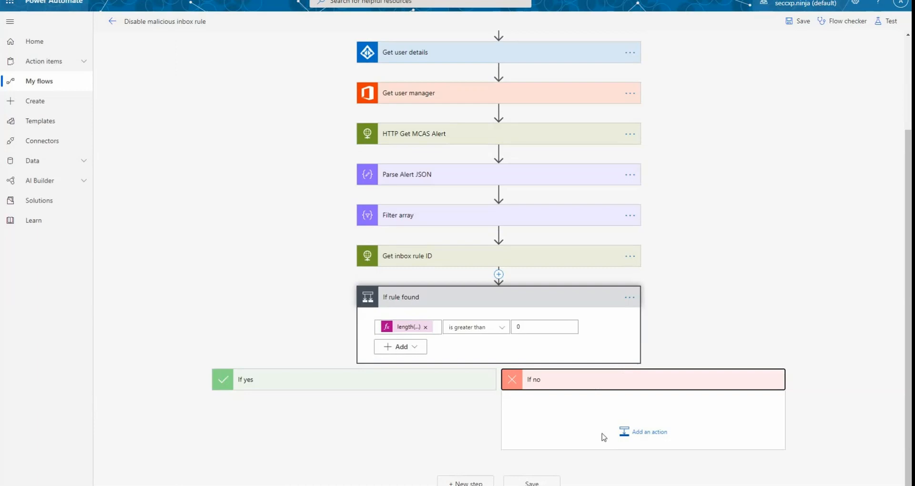
{"action": "mouse_move", "coordinate": [590, 435]}
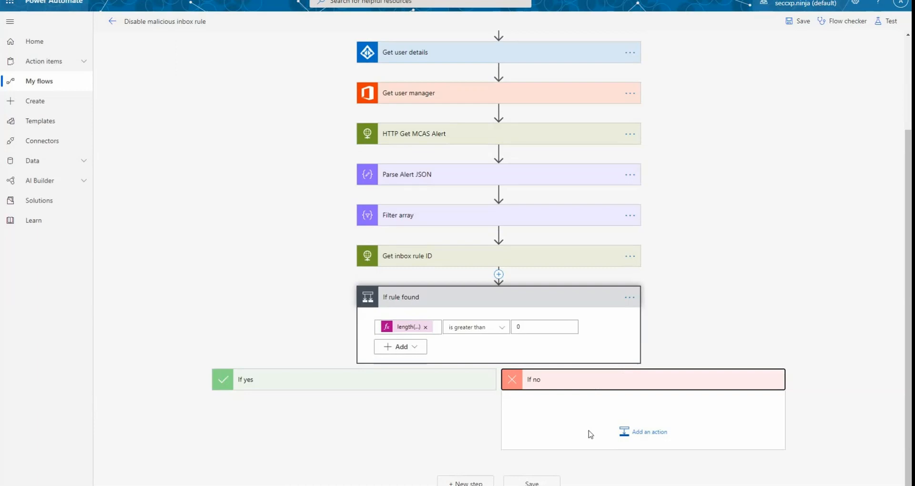
{"action": "mouse_move", "coordinate": [316, 386]}
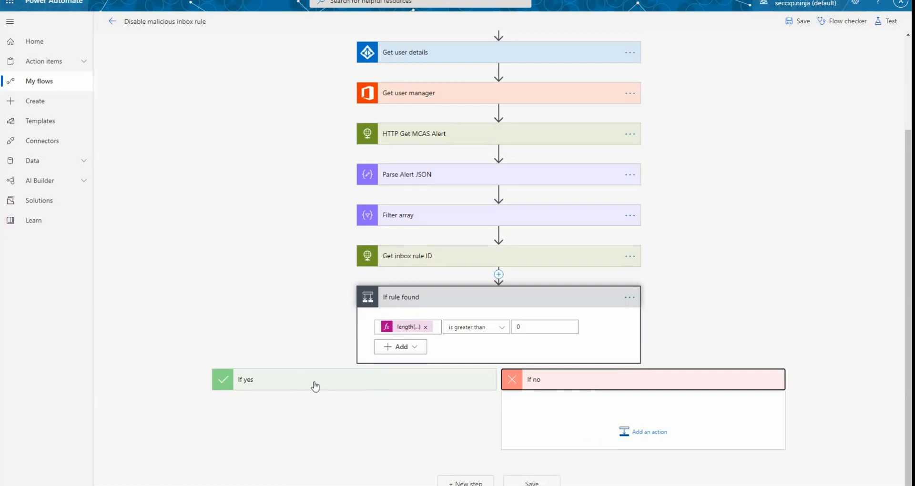
{"action": "scroll", "scroll_direction": "down", "scroll_amount": 3}
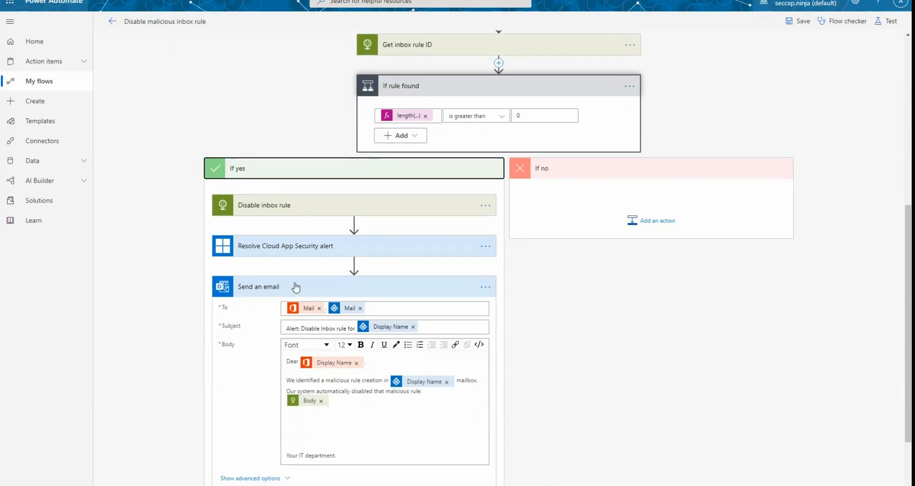
Collapse the Send an email step to review the remaining If yes actions.
{"action": "left_click", "coordinate": [264, 205]}
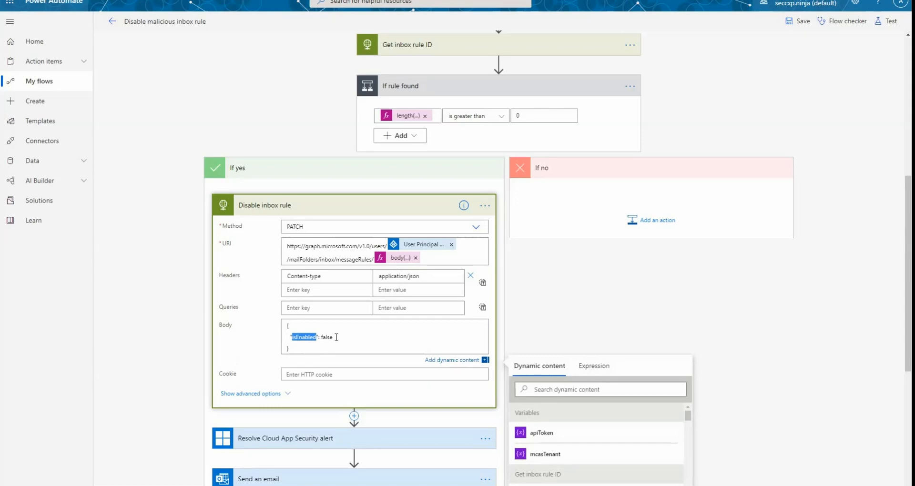
{"action": "mouse_move", "coordinate": [337, 337]}
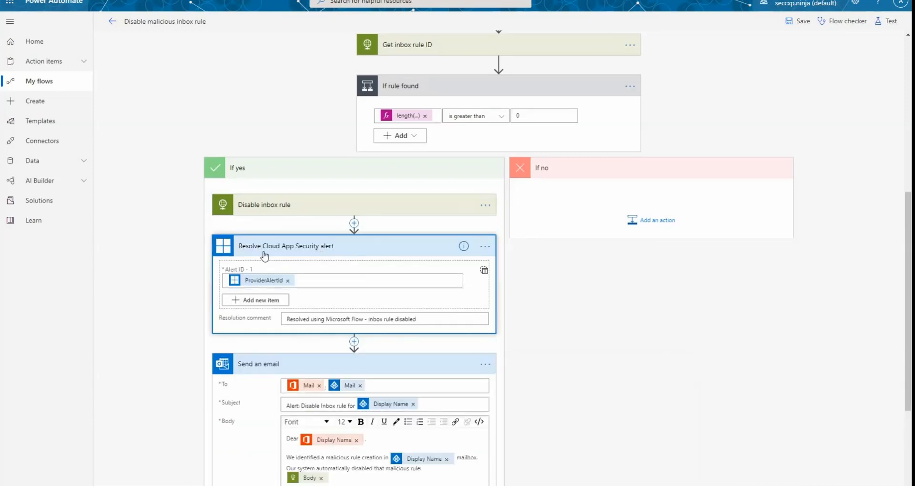
{"action": "mouse_move", "coordinate": [336, 314]}
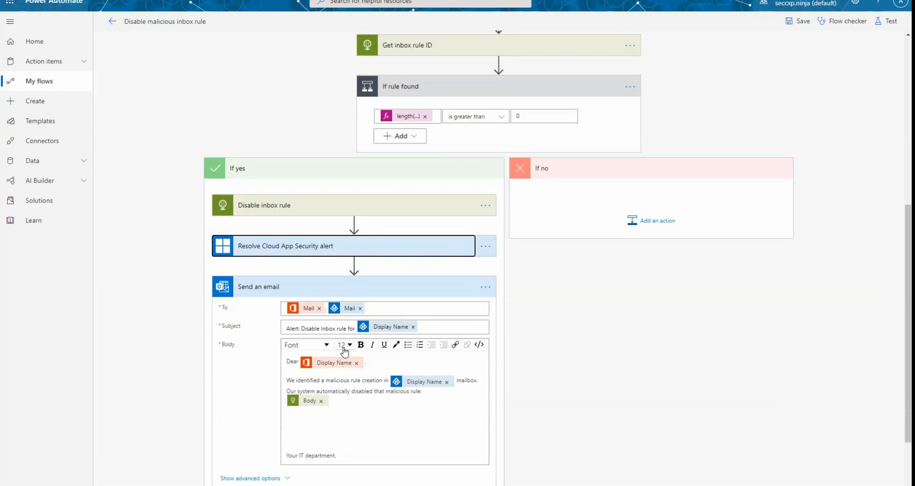
{"action": "mouse_move", "coordinate": [344, 345]}
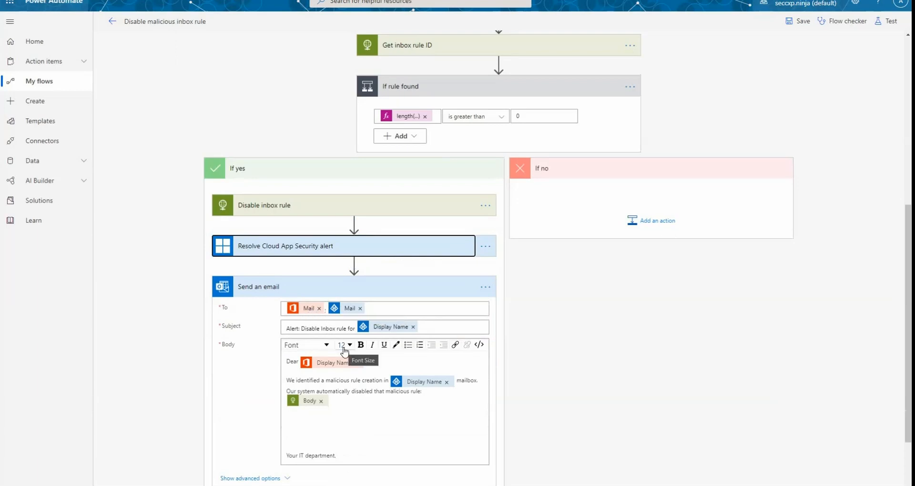
{"action": "mouse_move", "coordinate": [320, 403]}
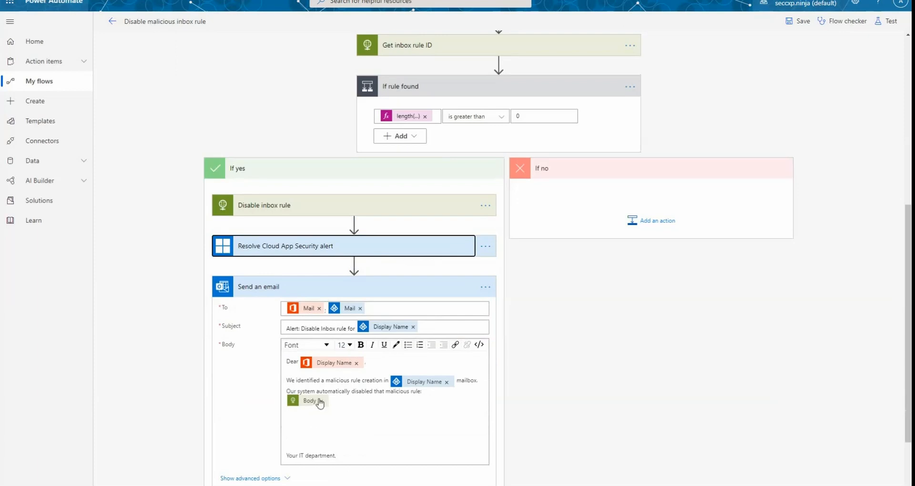
{"action": "mouse_move", "coordinate": [310, 401]}
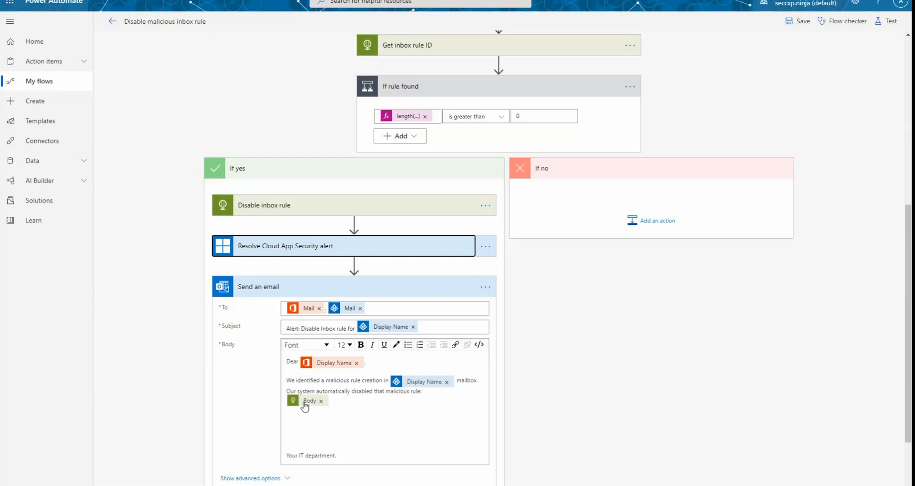
{"action": "mouse_move", "coordinate": [308, 401]}
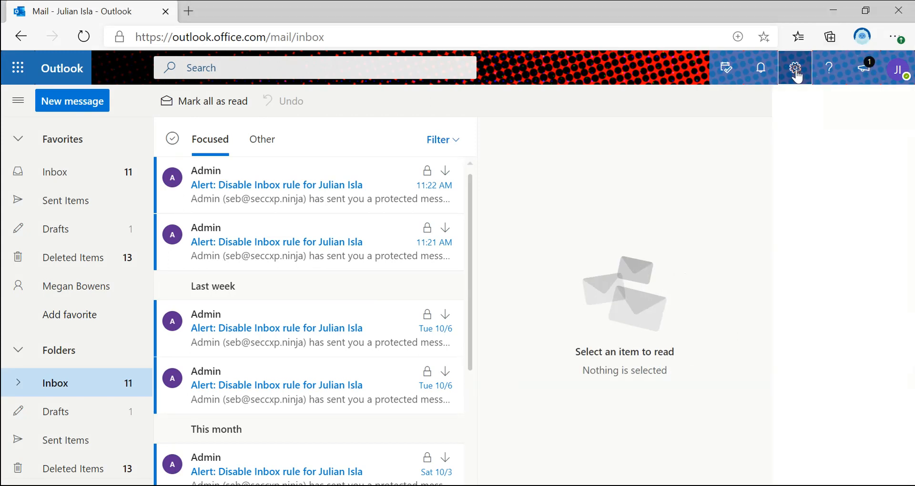
Open Outlook's full settings through the quick settings panel to reach the inbox rules.
{"action": "left_click", "coordinate": [795, 68]}
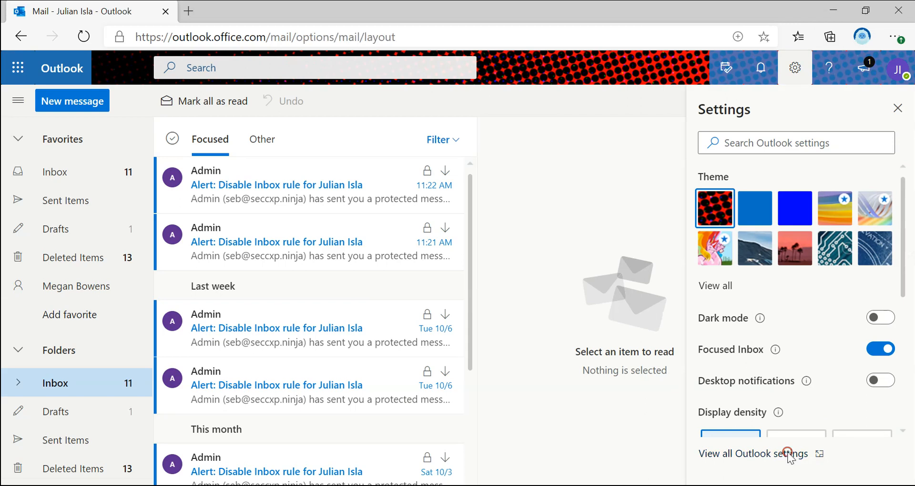
{"action": "left_click", "coordinate": [753, 453]}
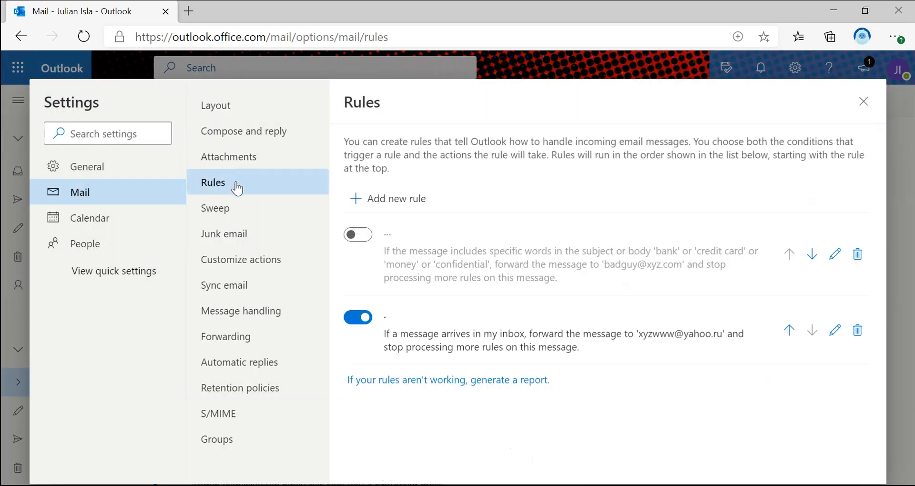
{"action": "mouse_move", "coordinate": [347, 338]}
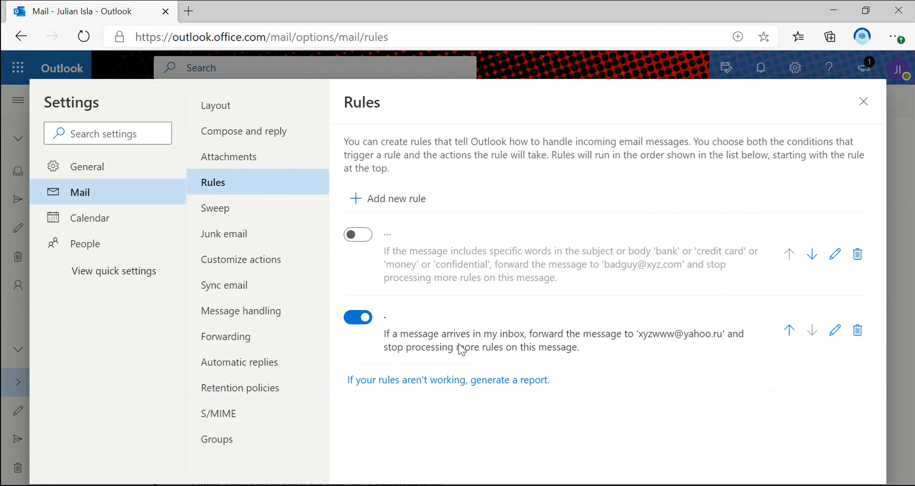
{"action": "mouse_move", "coordinate": [635, 345]}
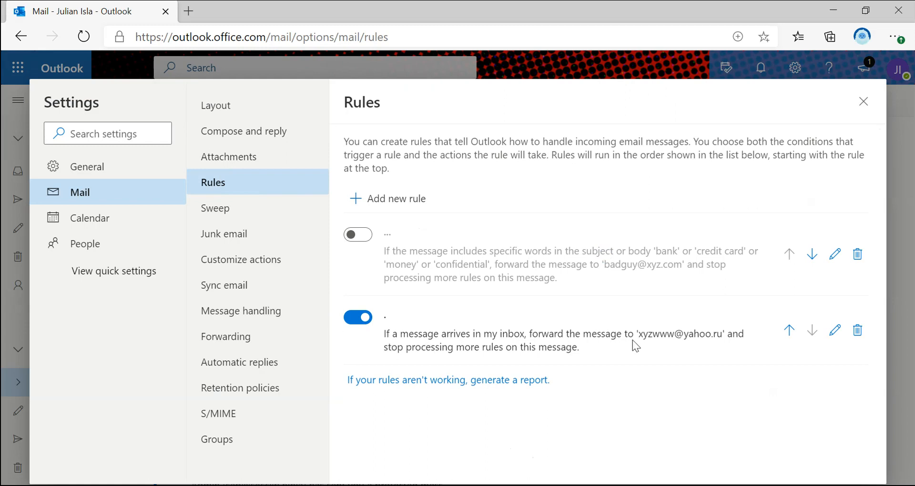
{"action": "mouse_move", "coordinate": [718, 356]}
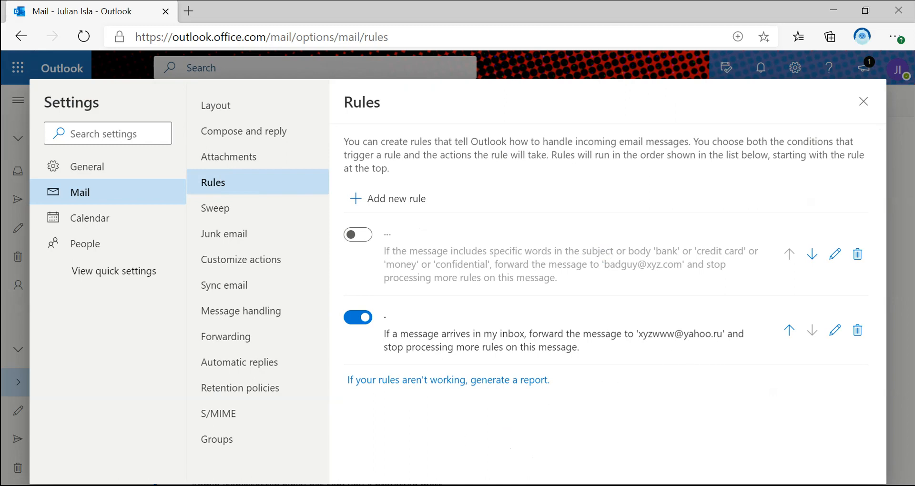
Test the flow using data from the run 20 minutes ago.
{"action": "left_click", "coordinate": [260, 11]}
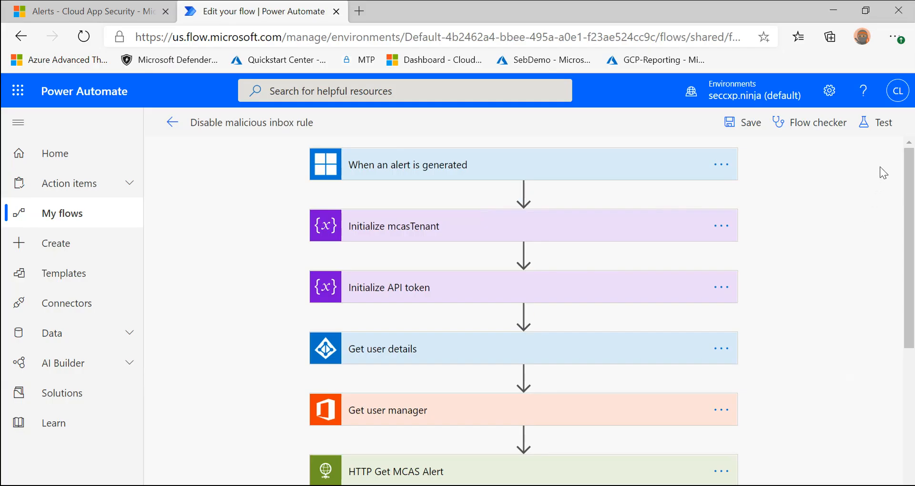
{"action": "left_click", "coordinate": [884, 122]}
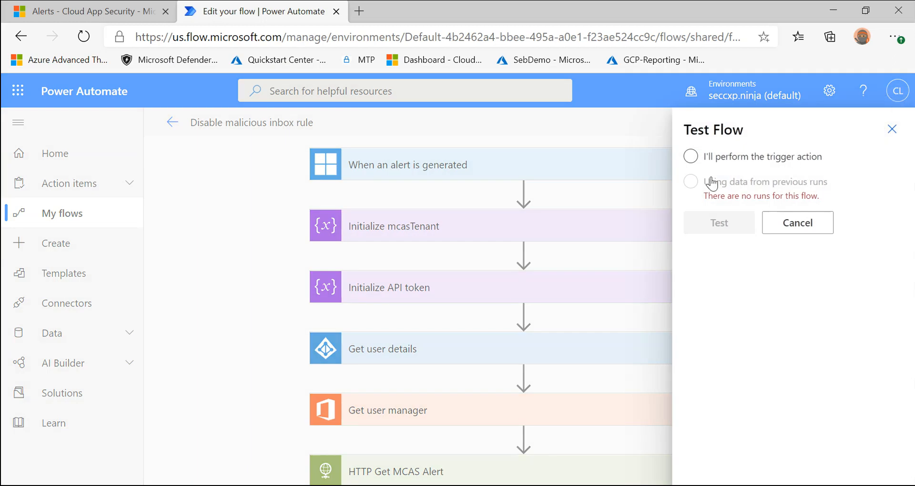
{"action": "left_click", "coordinate": [691, 181]}
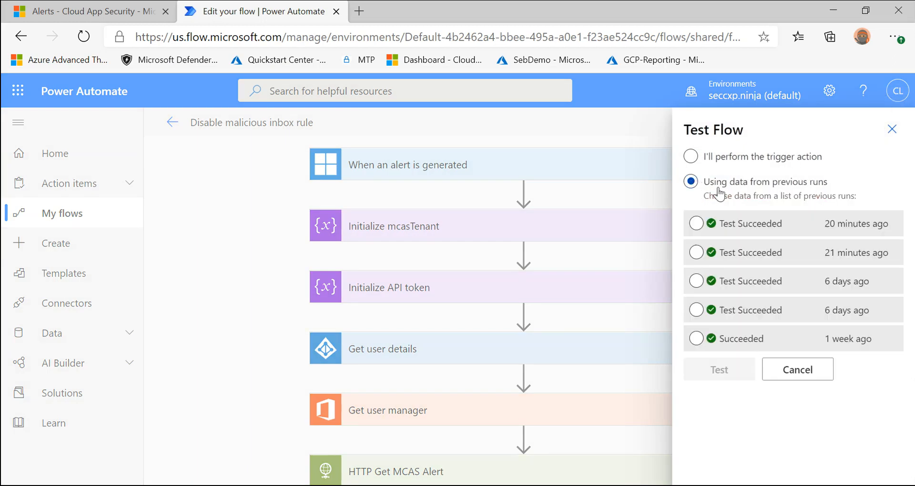
{"action": "left_click", "coordinate": [696, 224]}
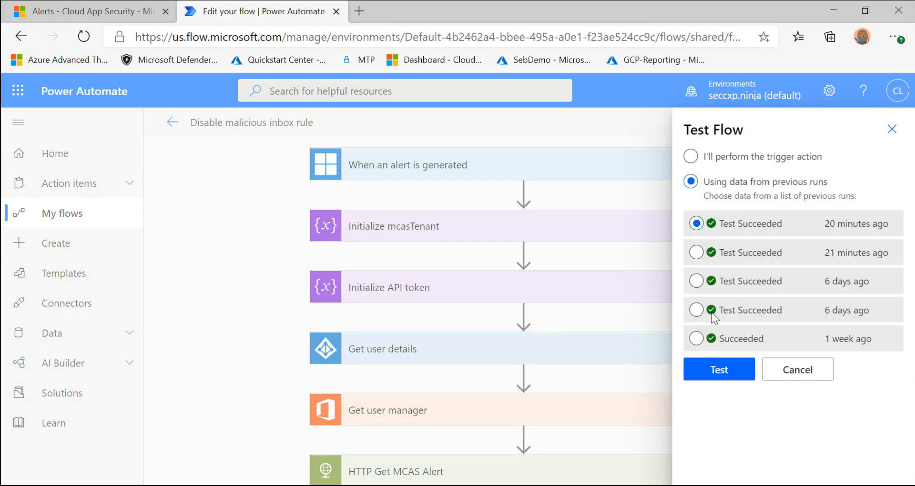
{"action": "left_click", "coordinate": [797, 369]}
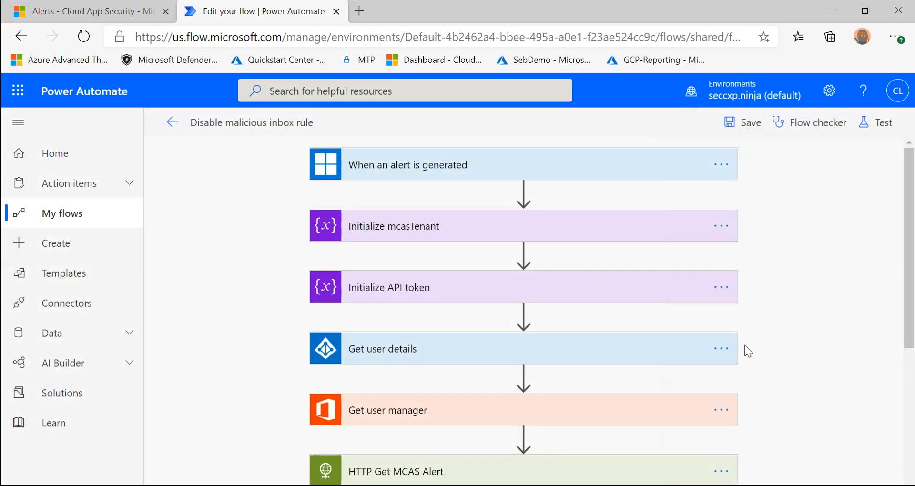
Scroll through the flow's run history to confirm the test succeeded.
{"action": "left_click", "coordinate": [882, 123]}
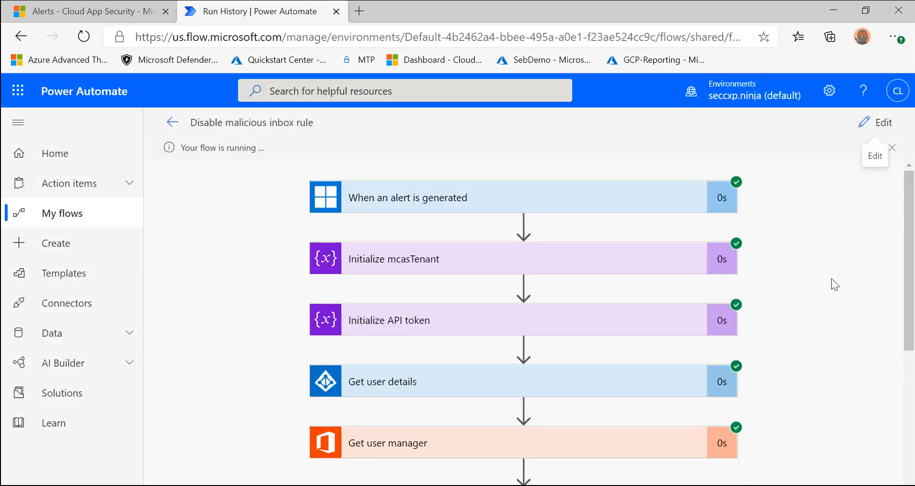
{"action": "scroll", "scroll_direction": "down", "scroll_amount": 3}
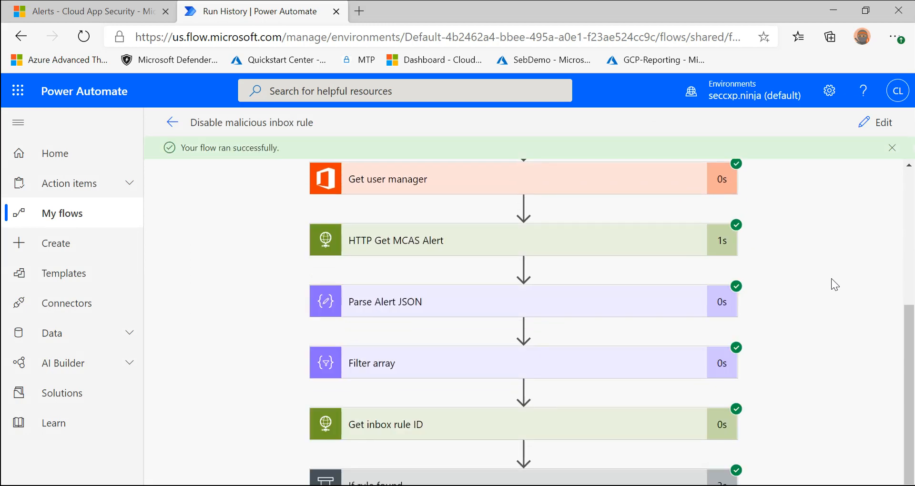
{"action": "scroll", "scroll_direction": "down", "scroll_amount": 3}
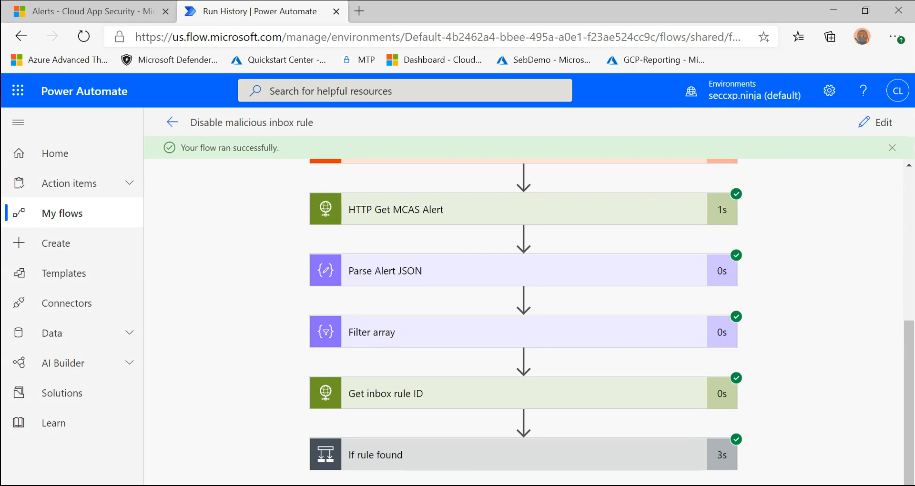
{"action": "left_click", "coordinate": [88, 11]}
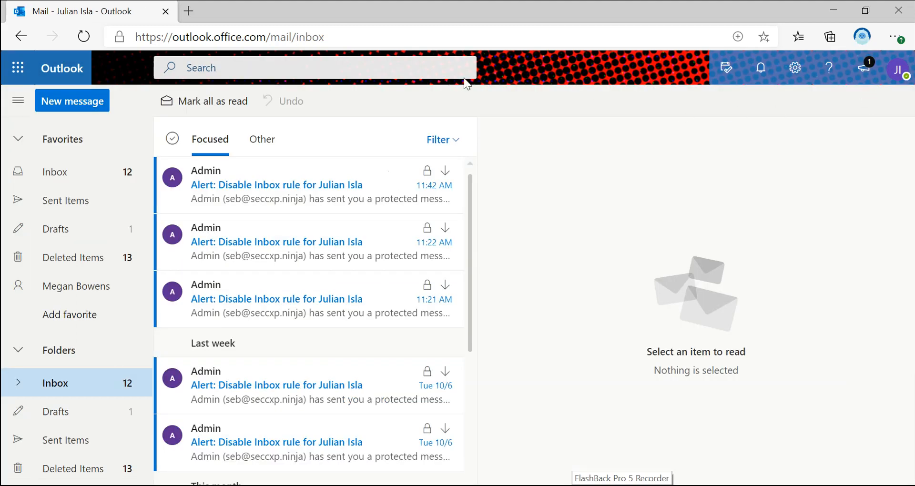
Read the newest 'Alert: Disable Inbox rule' email and confirm both forwarding rules are off in Mail > Rules.
{"action": "left_click", "coordinate": [278, 185]}
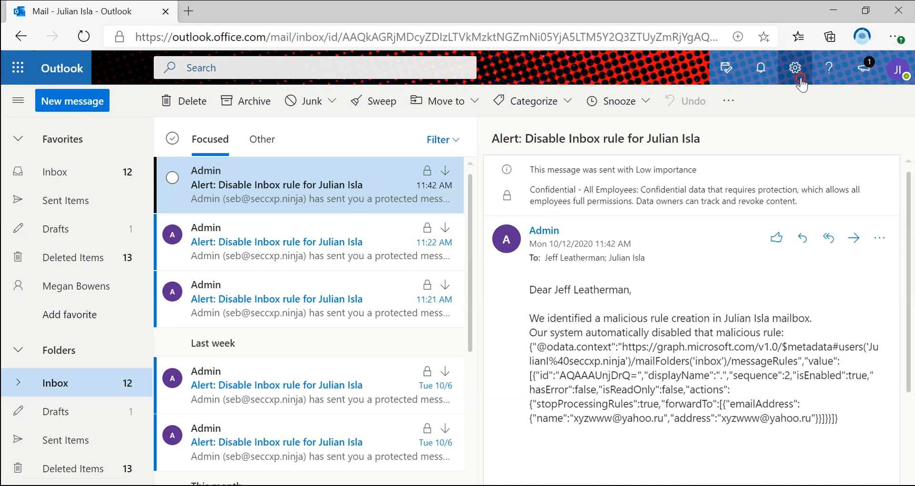
{"action": "left_click", "coordinate": [795, 68]}
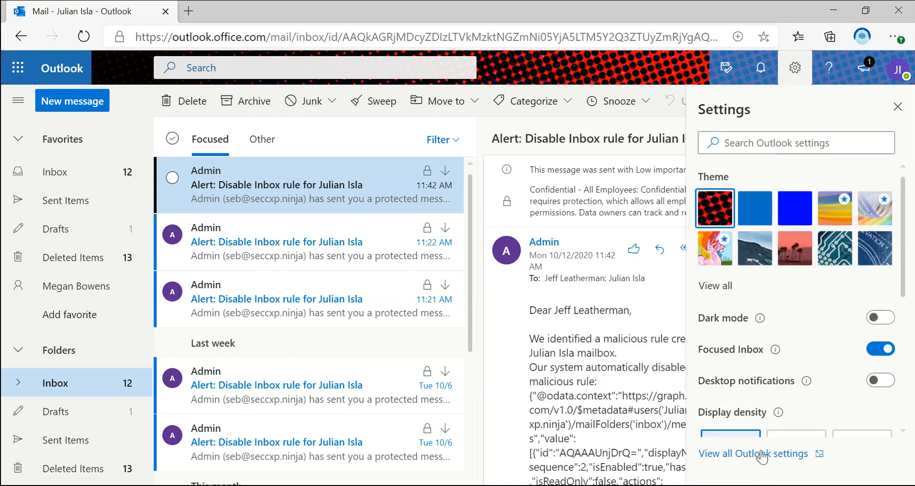
{"action": "left_click", "coordinate": [755, 453]}
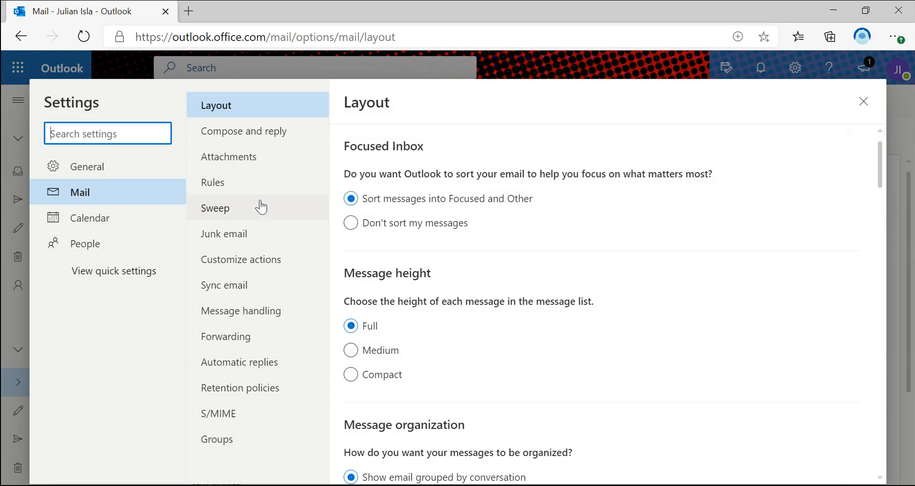
{"action": "left_click", "coordinate": [213, 183]}
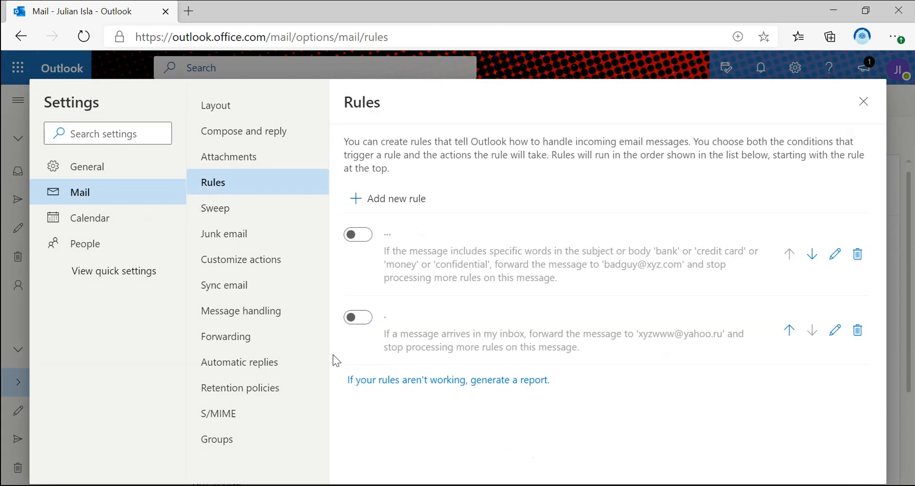
{"action": "mouse_move", "coordinate": [375, 364]}
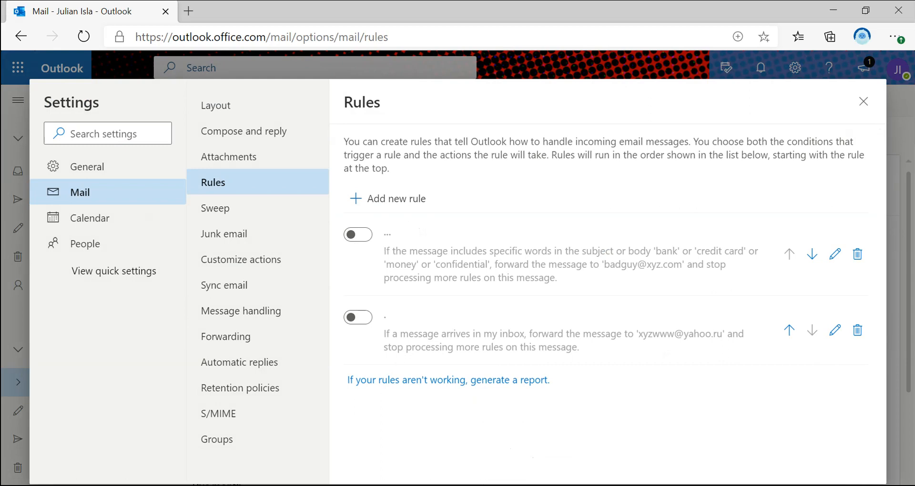
{"action": "left_click", "coordinate": [259, 11]}
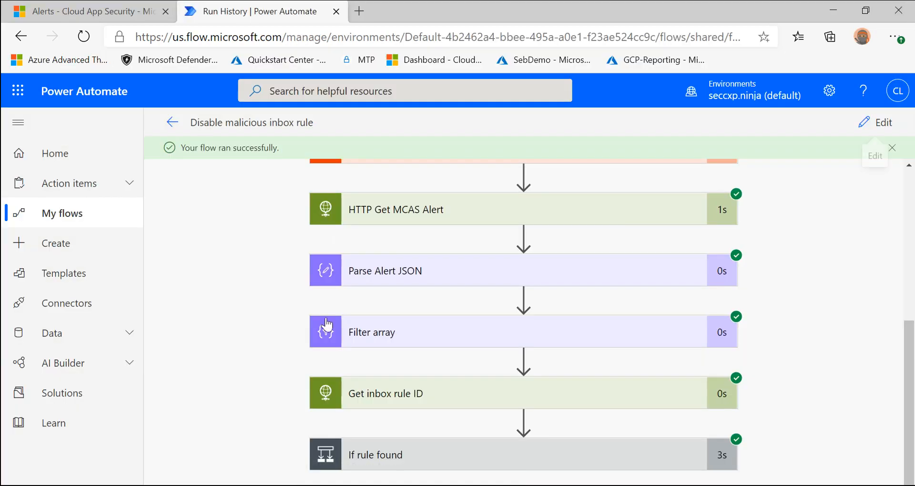
Review the top Suspicious inbox forwarding alert, now resolved by Microsoft Flow after the inbox rule was disabled.
{"action": "left_click", "coordinate": [88, 11]}
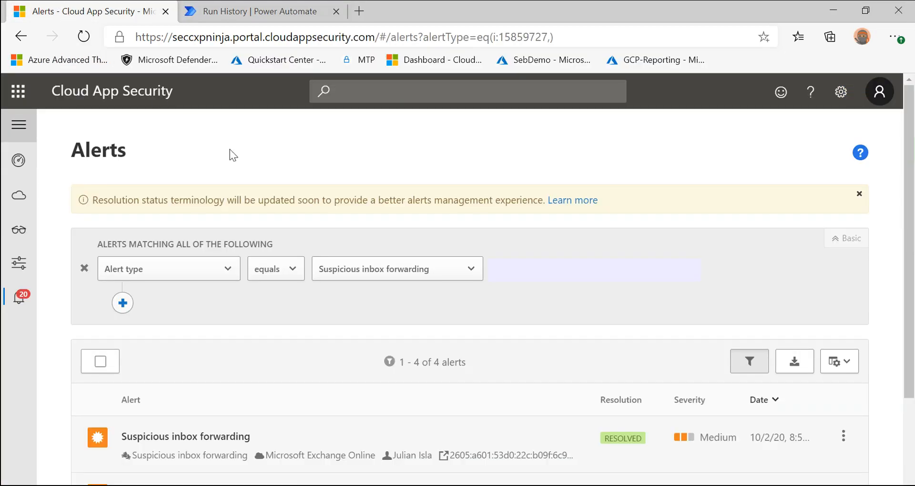
{"action": "scroll", "scroll_direction": "down", "scroll_amount": 3}
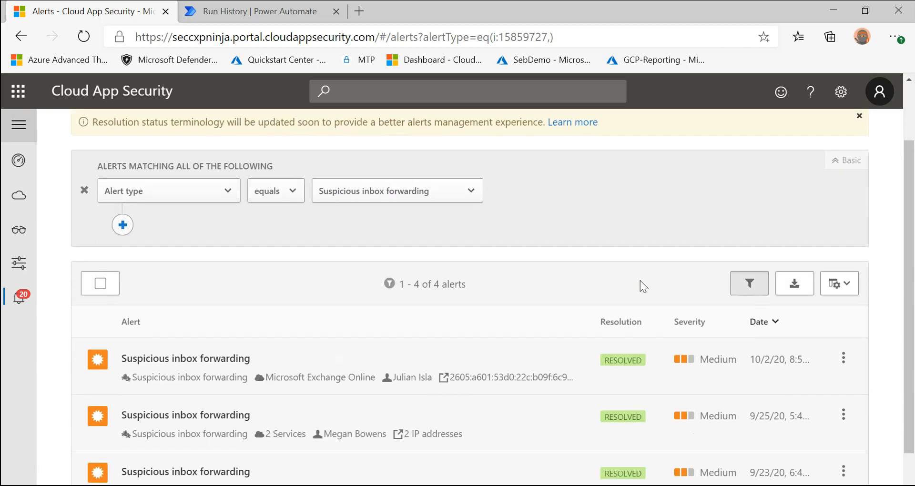
{"action": "mouse_move", "coordinate": [359, 228]}
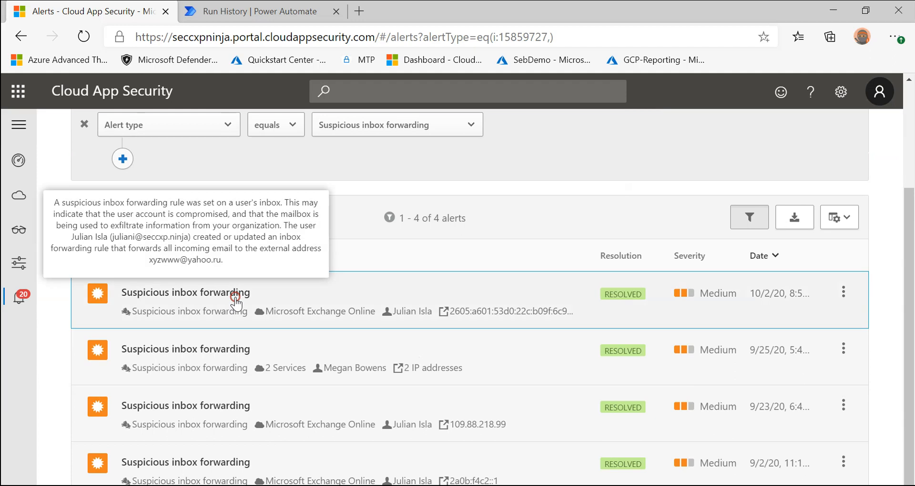
{"action": "left_click", "coordinate": [185, 293]}
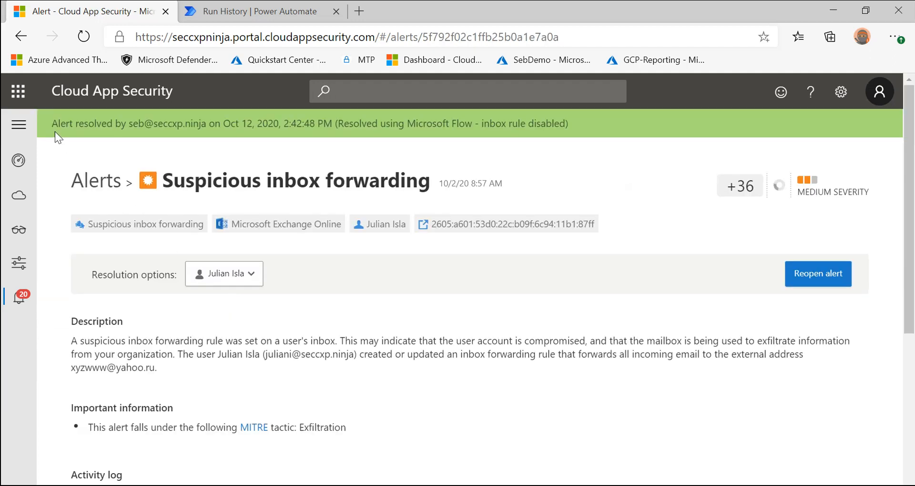
{"action": "mouse_move", "coordinate": [143, 146]}
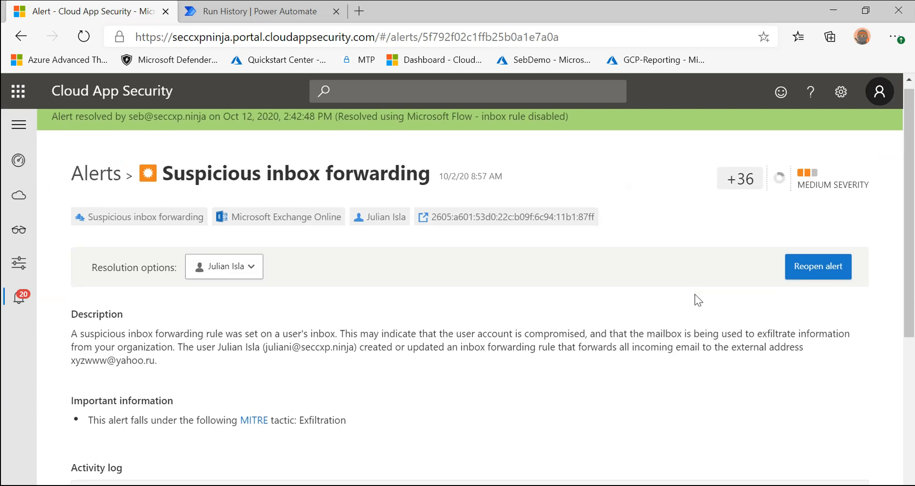
{"action": "scroll", "scroll_direction": "down", "scroll_amount": 3}
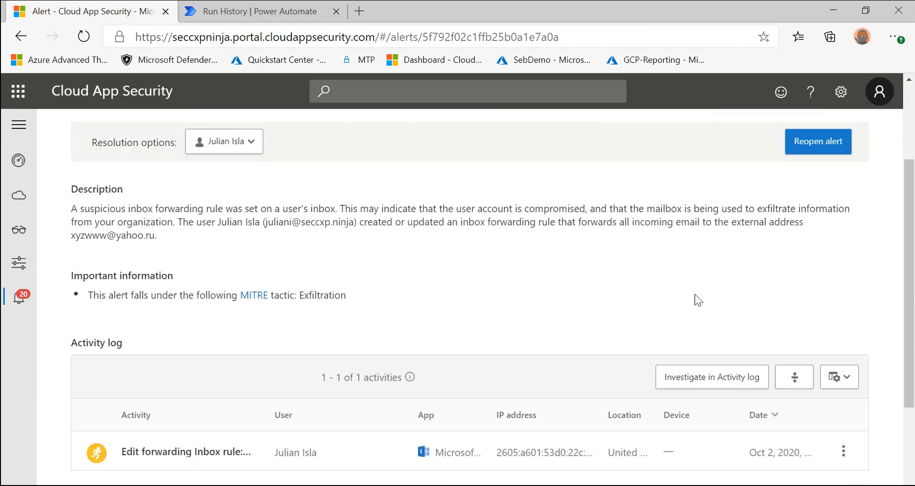
{"action": "scroll", "scroll_direction": "down", "scroll_amount": 3}
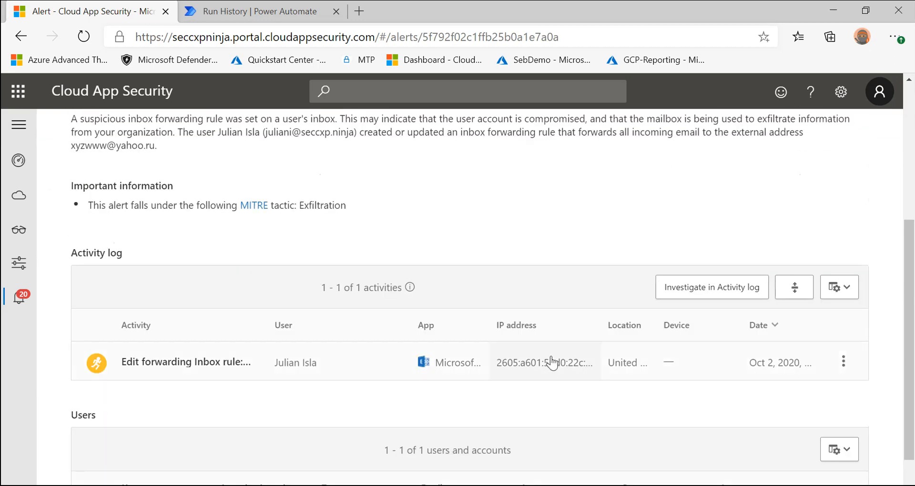
{"action": "scroll", "scroll_direction": "down", "scroll_amount": 3}
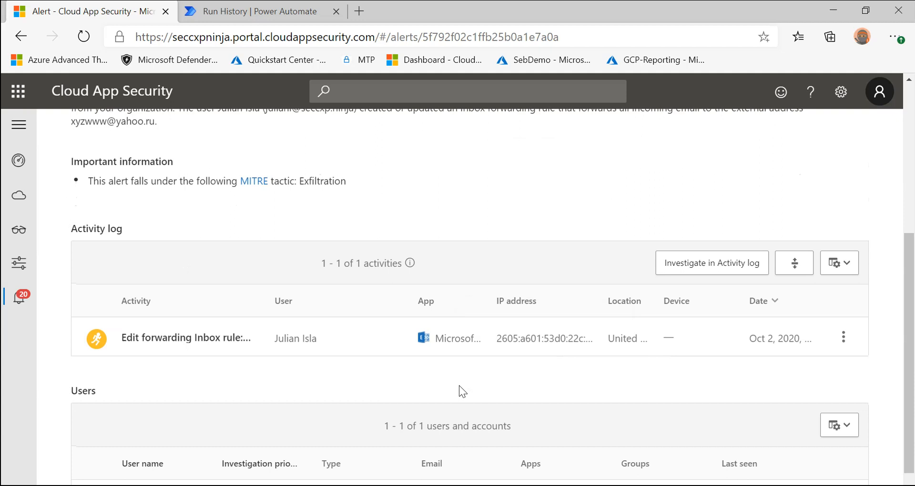